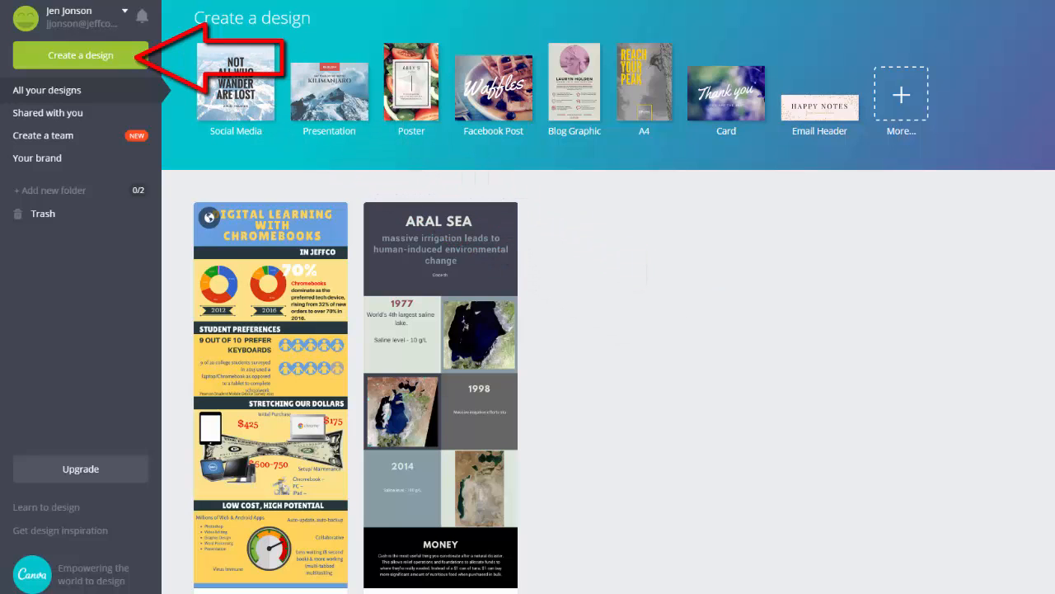
Step: Start a new 800 × 2000 px Infographic design from the Blogging & eBooks types
click(80, 55)
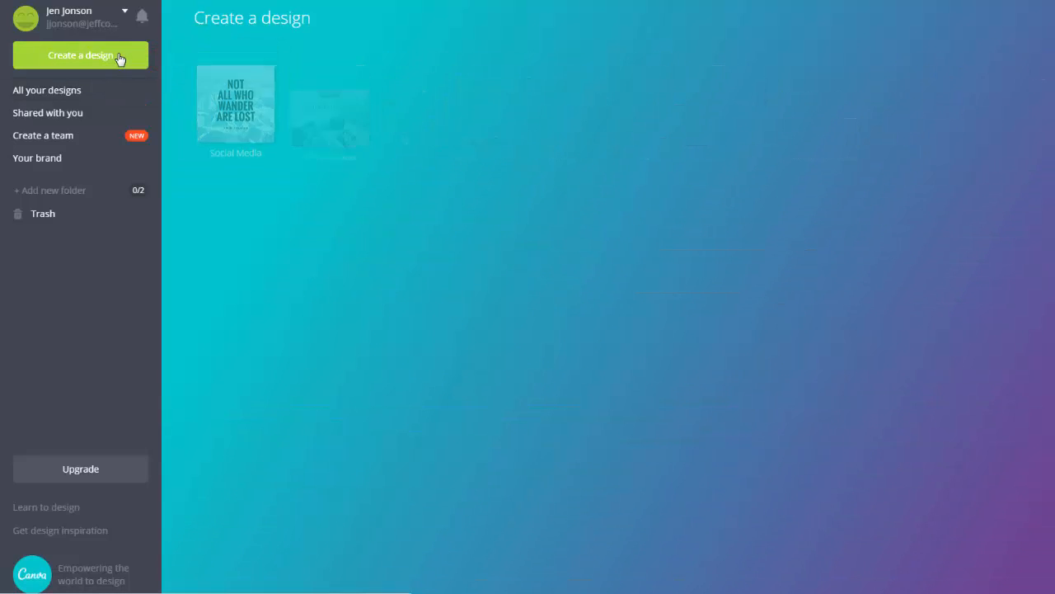
click(80, 55)
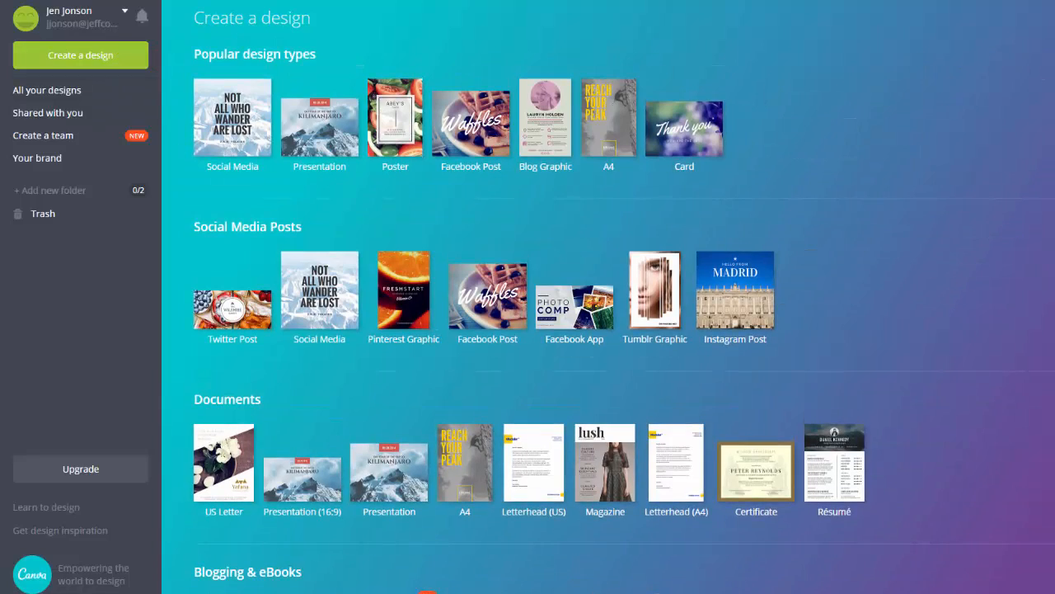
scroll(down, 3)
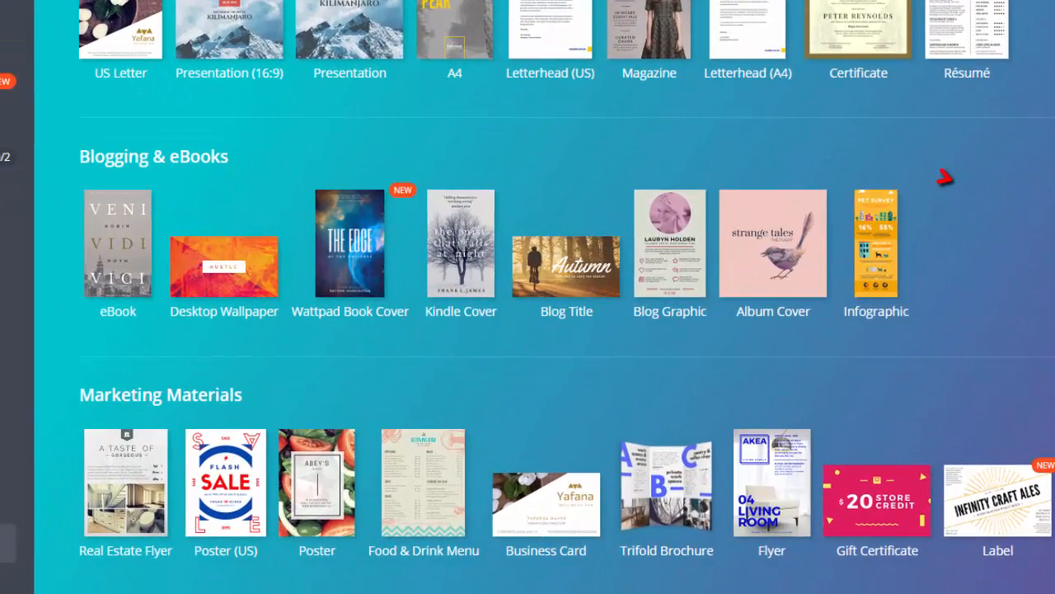
mouse_move(874, 262)
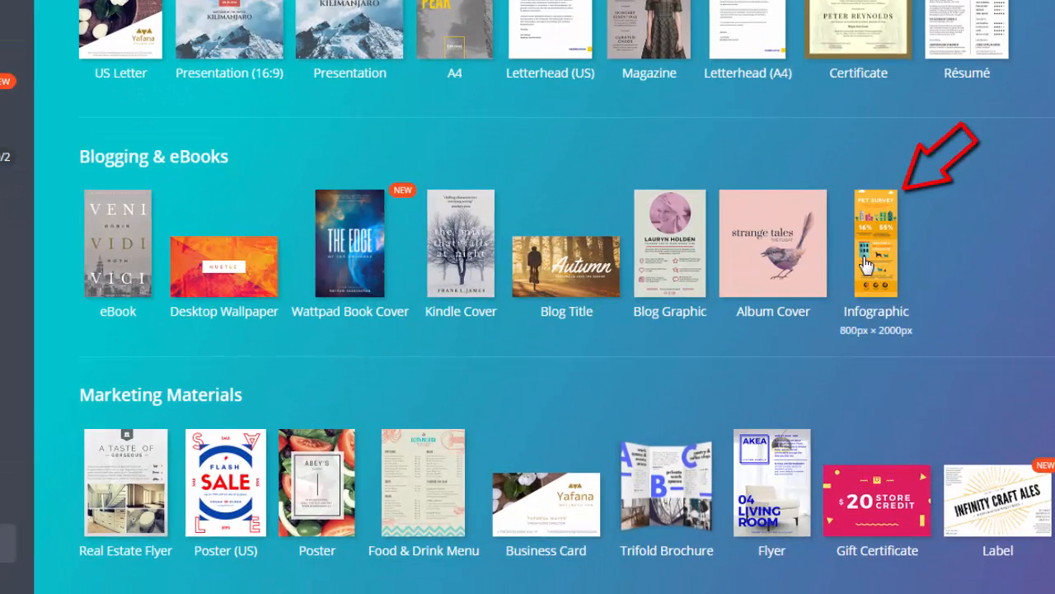
click(875, 242)
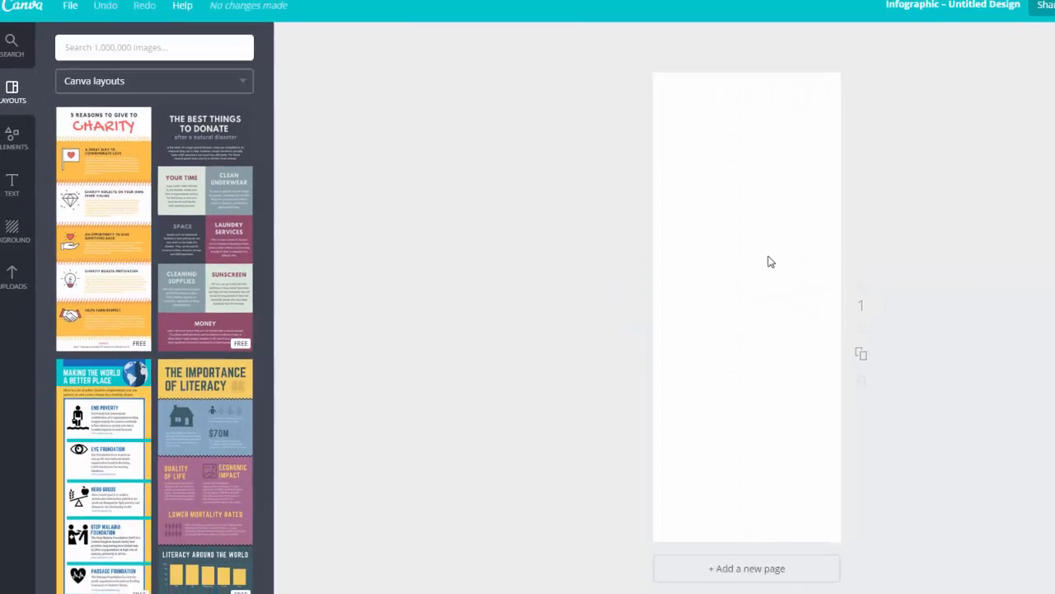
Step: Scroll the layouts panel down to The Importance of Literacy layout
scroll(down, 3)
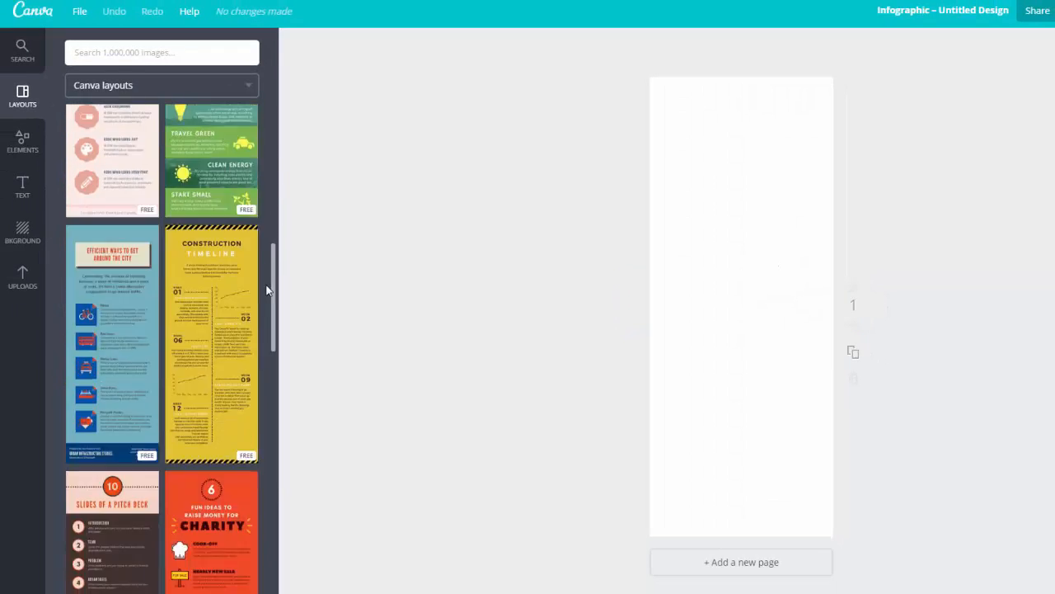
scroll(down, 3)
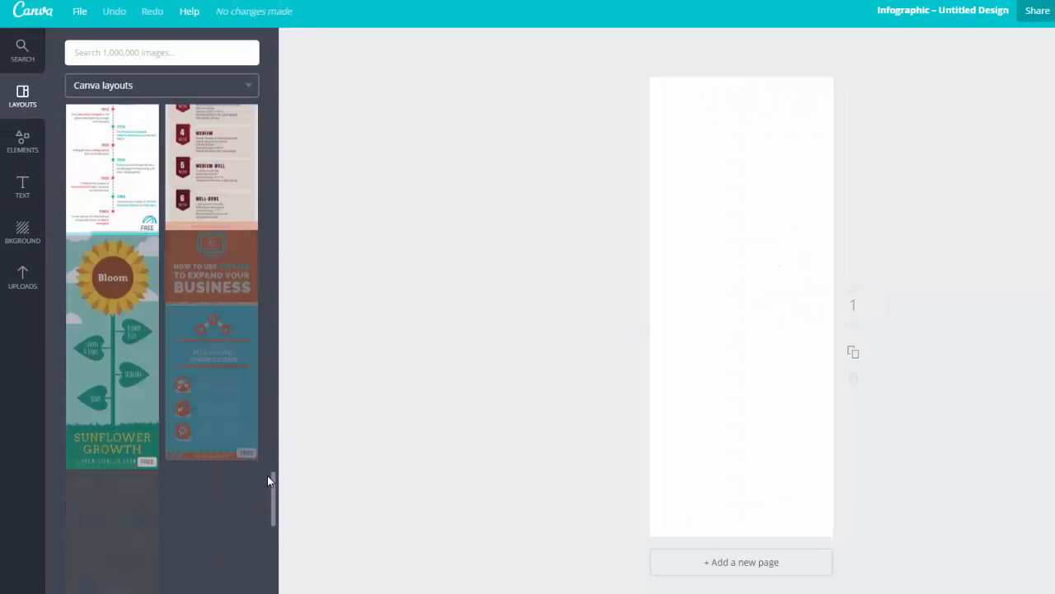
scroll(down, 3)
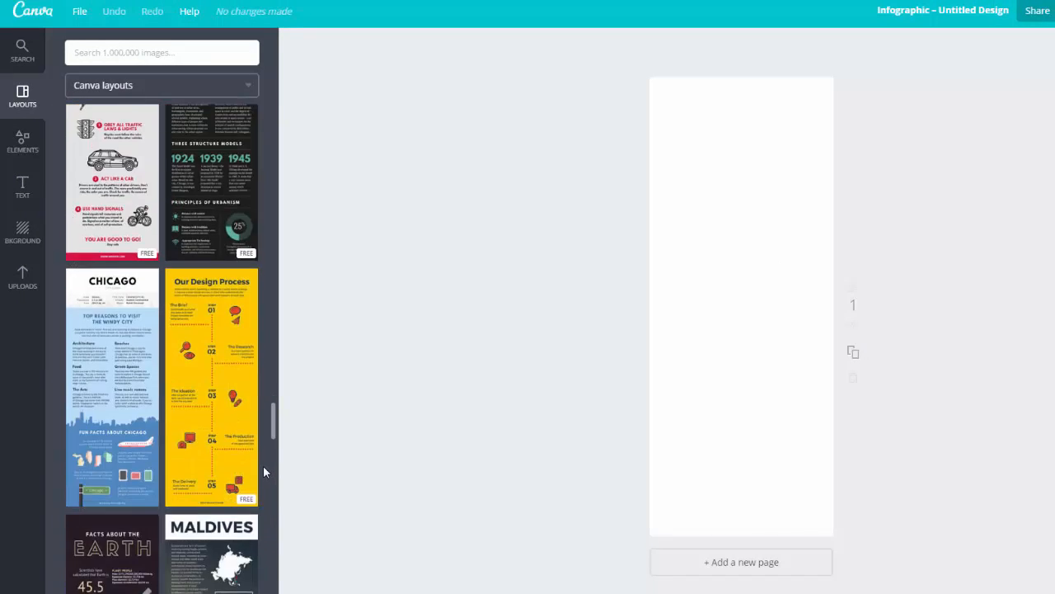
scroll(down, 3)
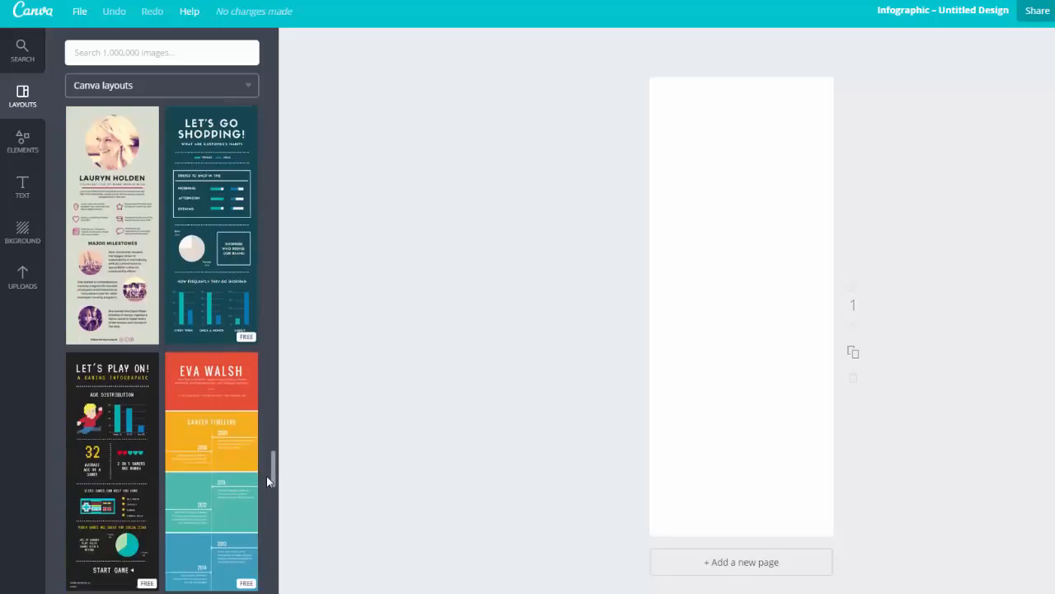
scroll(down, 3)
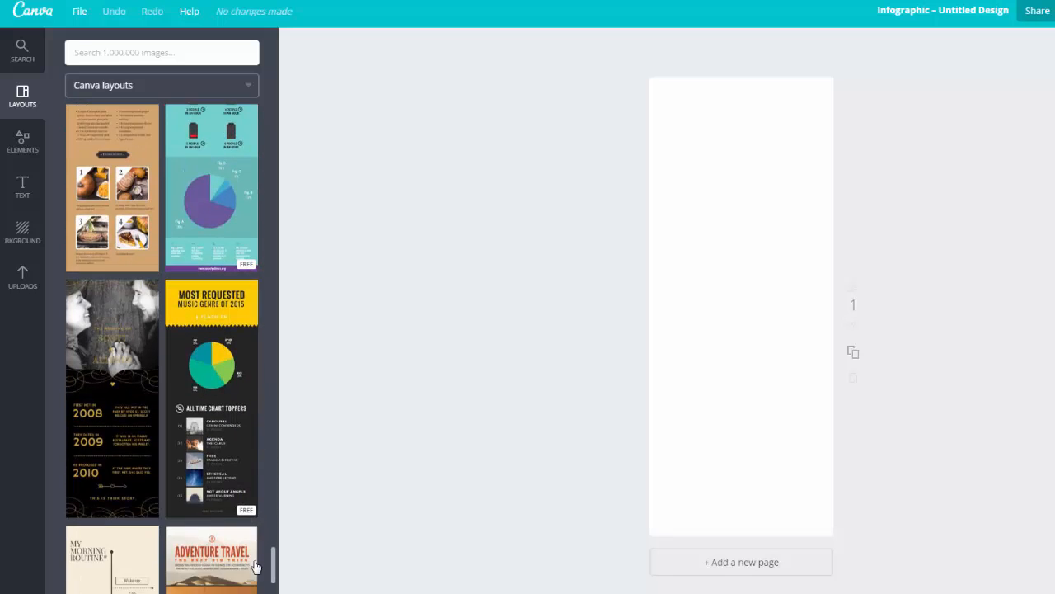
scroll(down, 3)
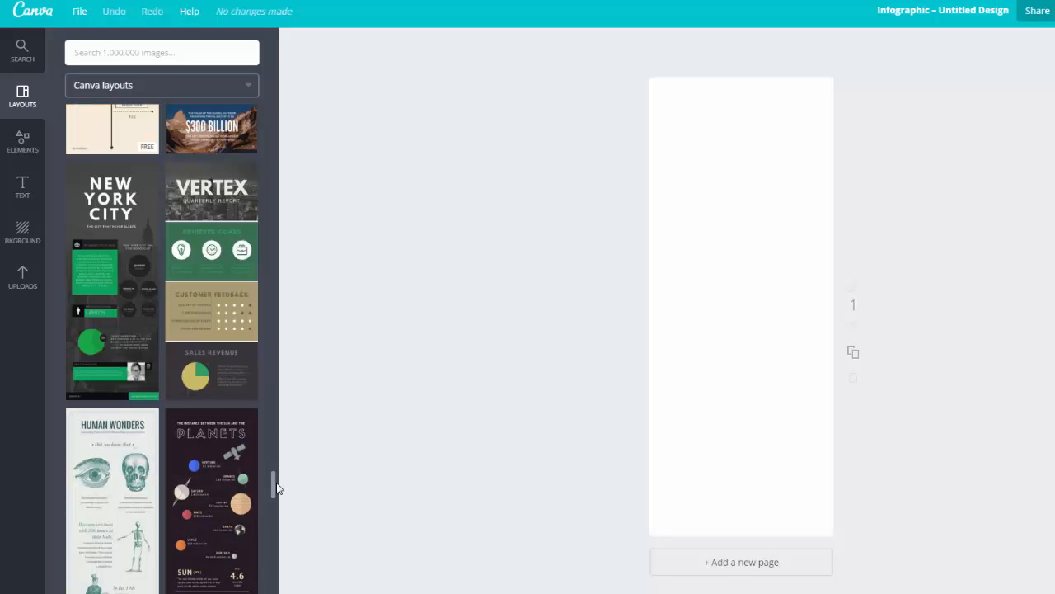
scroll(down, 3)
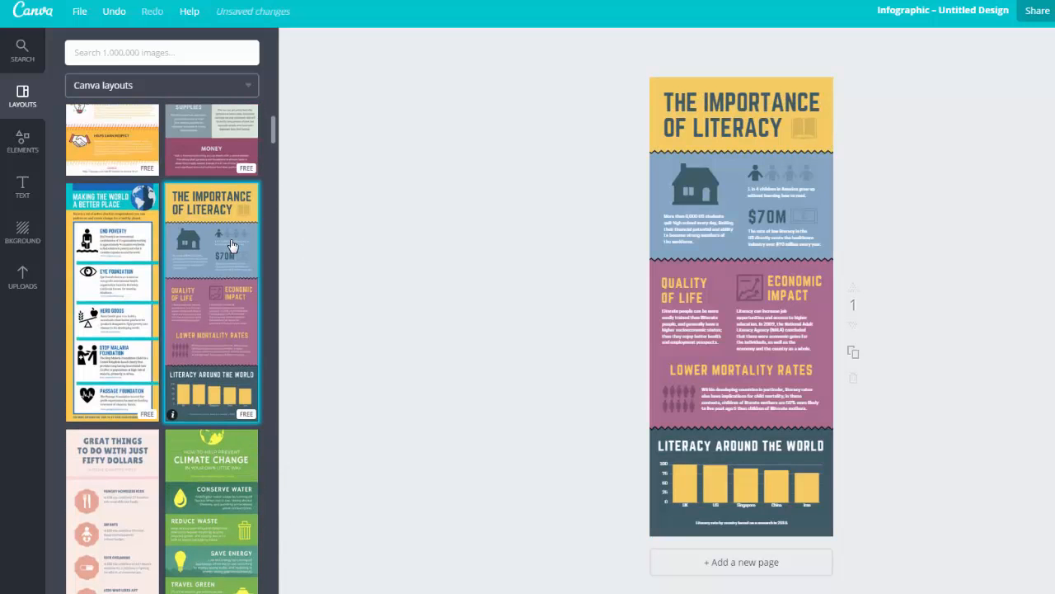
mouse_move(235, 239)
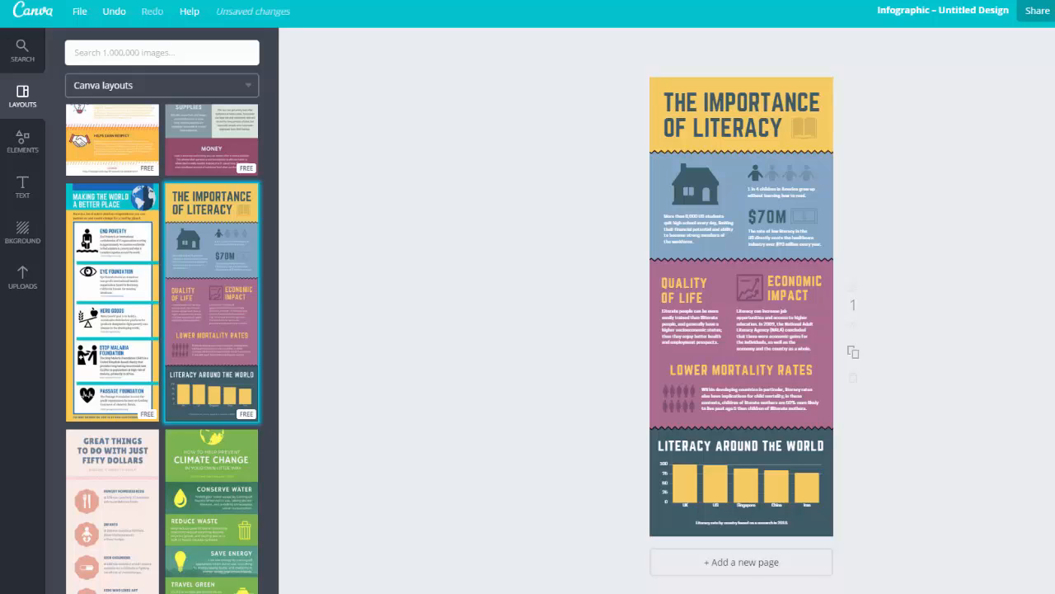
mouse_move(604, 167)
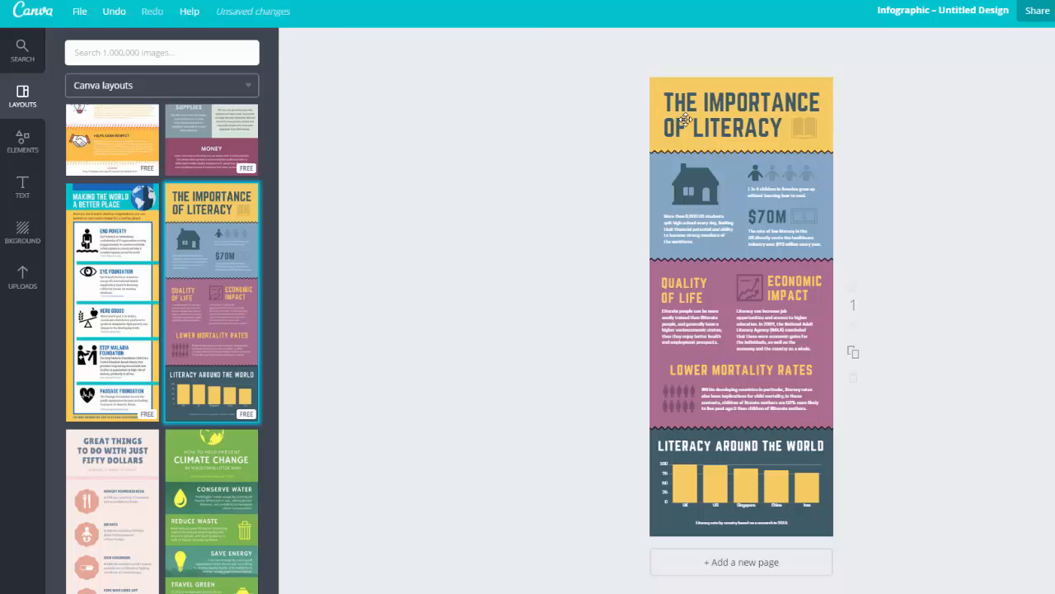
Step: Retitle the infographic CHROMEBOOKS & LEARNING and select the book icon beside the title
double_click(682, 105)
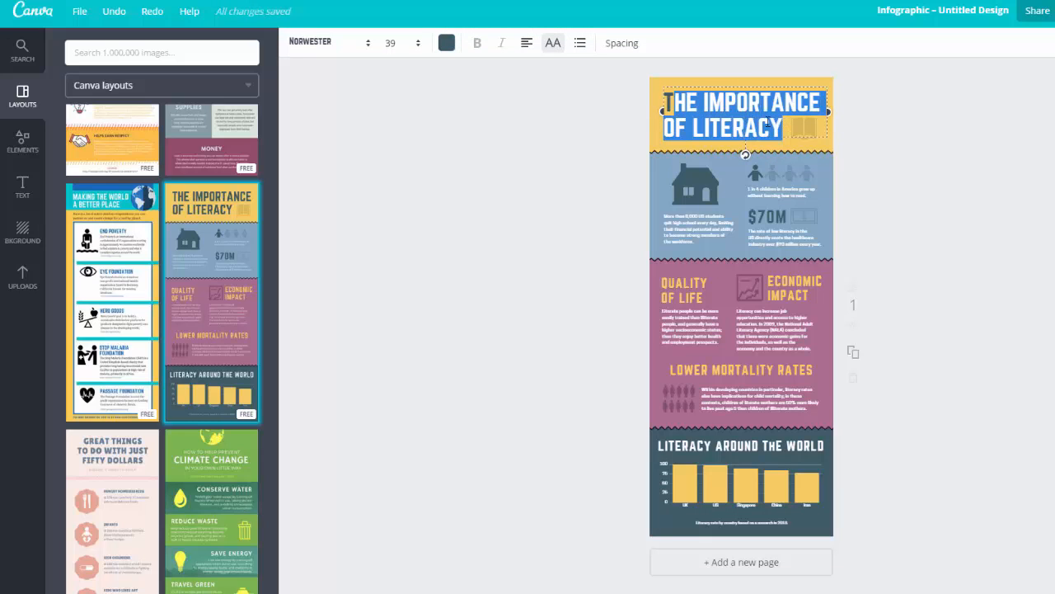
text(CHROMEBOOKS & LEARNING)
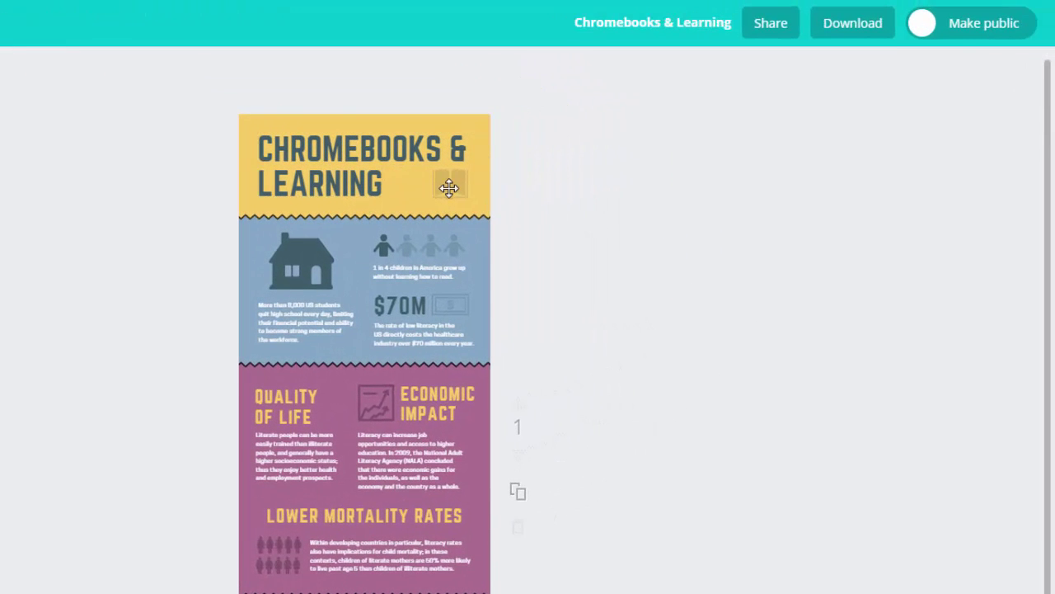
click(450, 187)
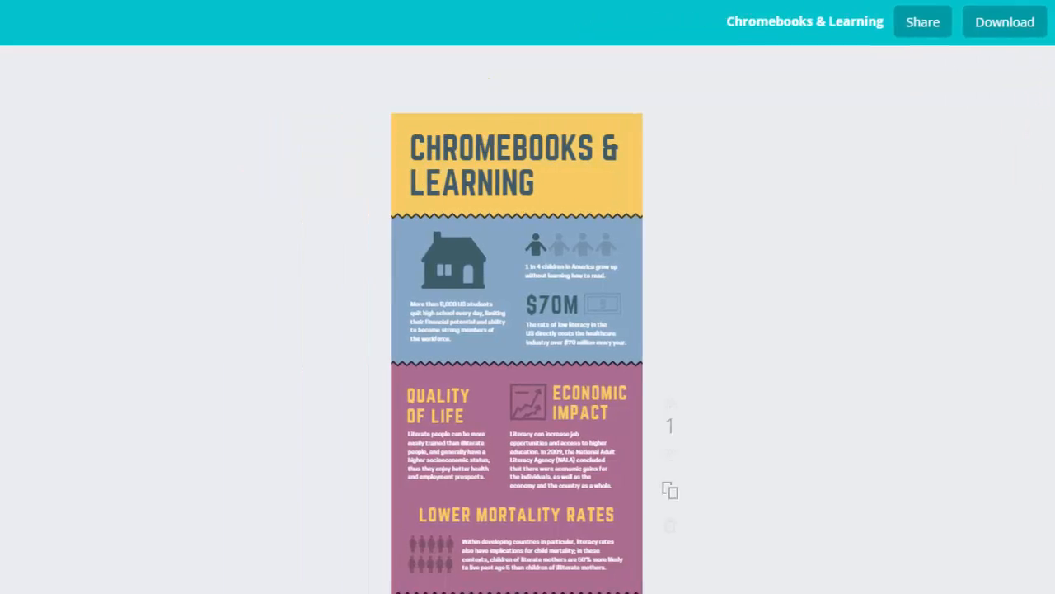
Step: Search illustrations for 'learning', then for 'computers'
click(30, 73)
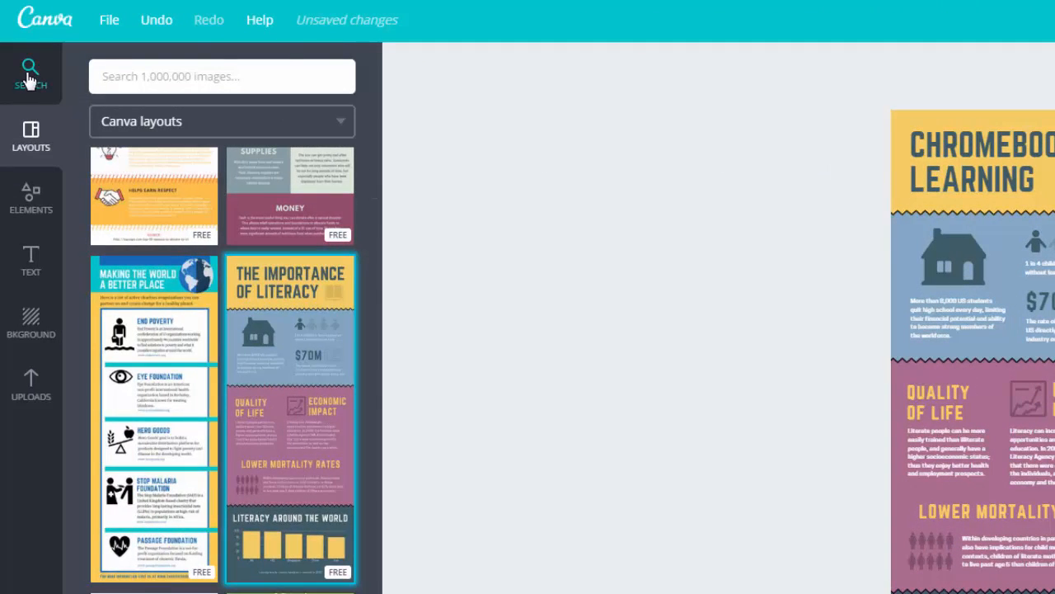
text(learning)
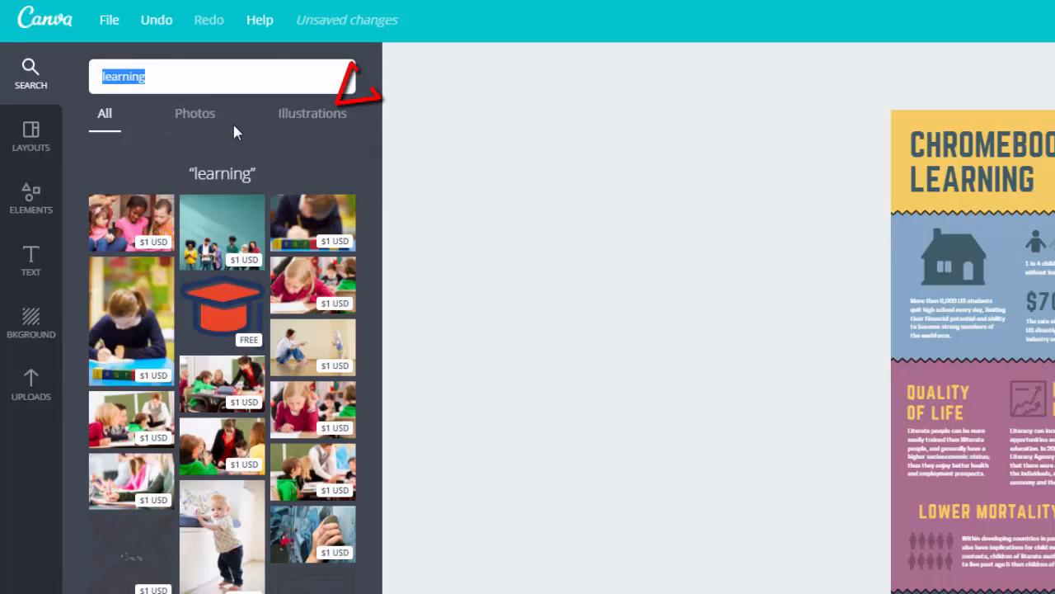
click(311, 113)
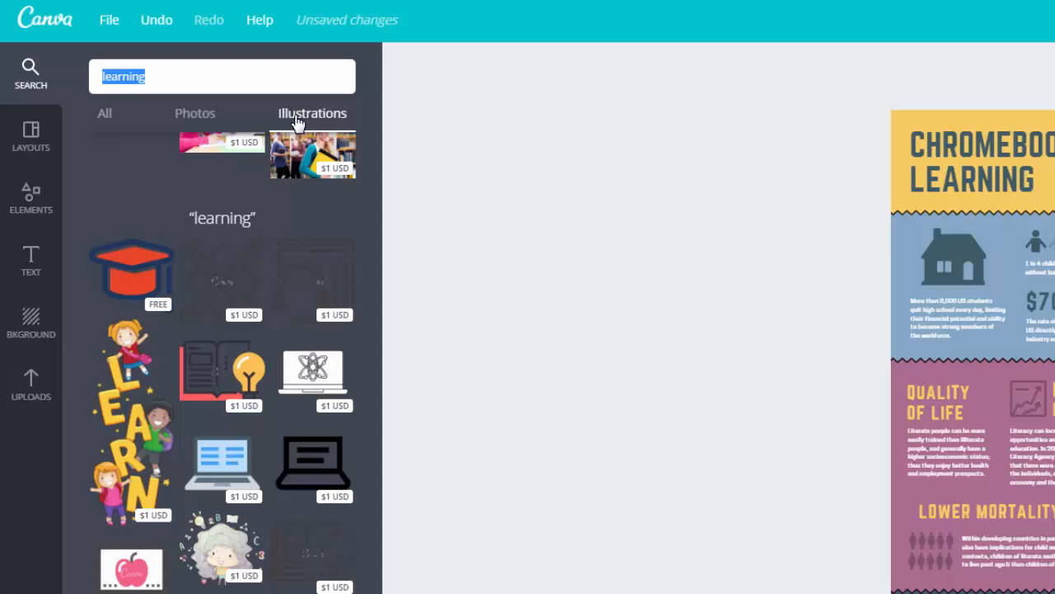
mouse_move(383, 439)
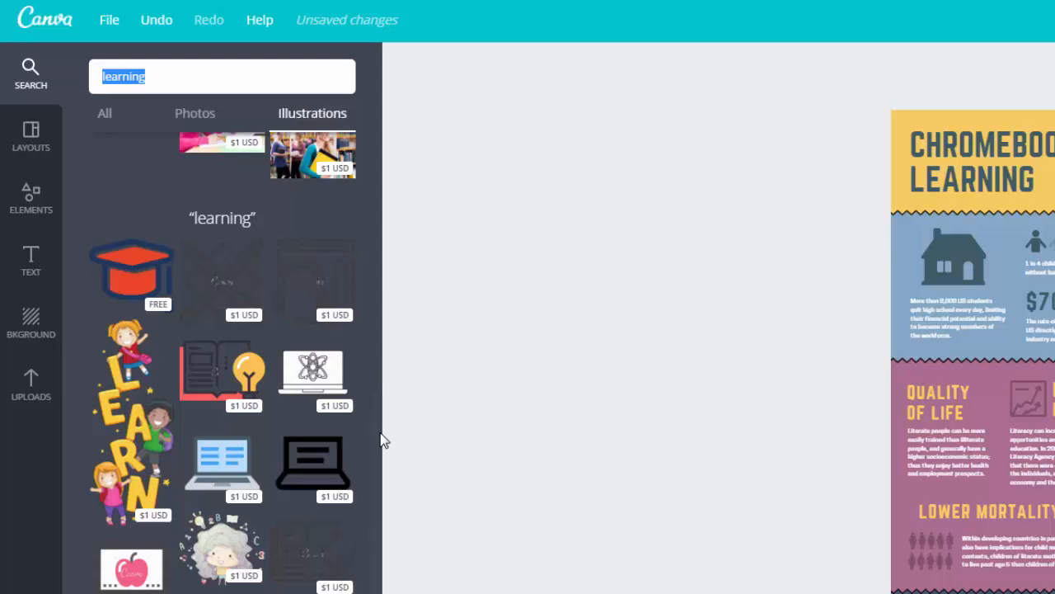
text(computers)
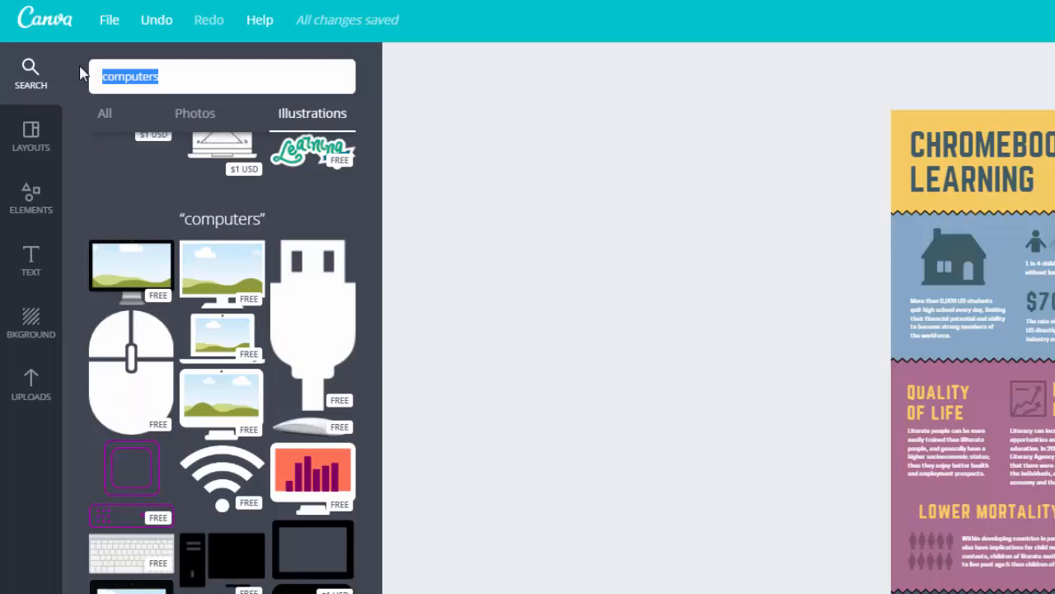
mouse_move(74, 85)
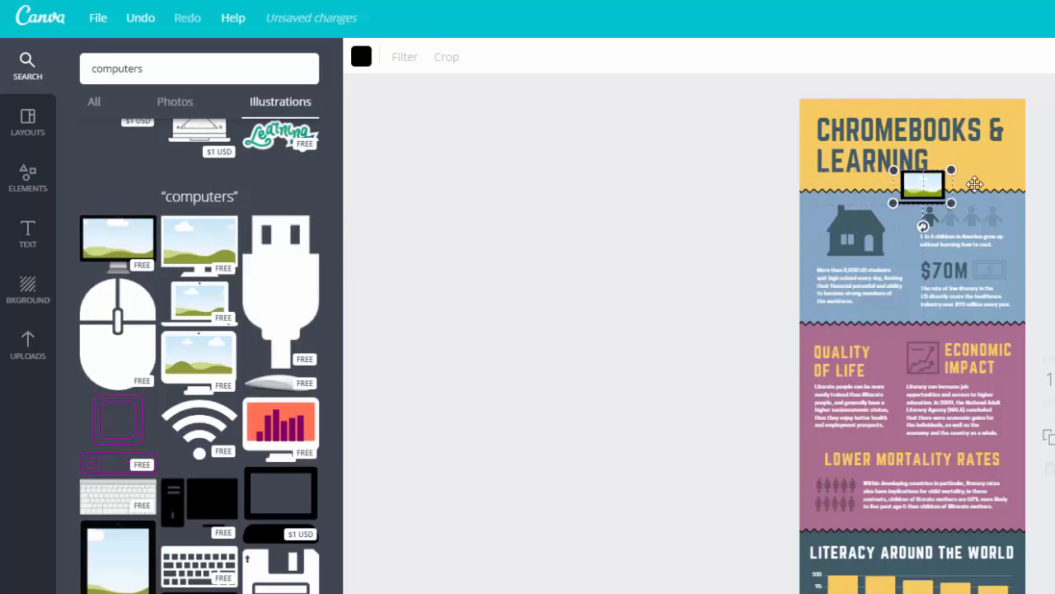
Step: Place the laptop illustration beside LEARNING and recolour it dark slate like the title
drag(924, 186, 971, 164)
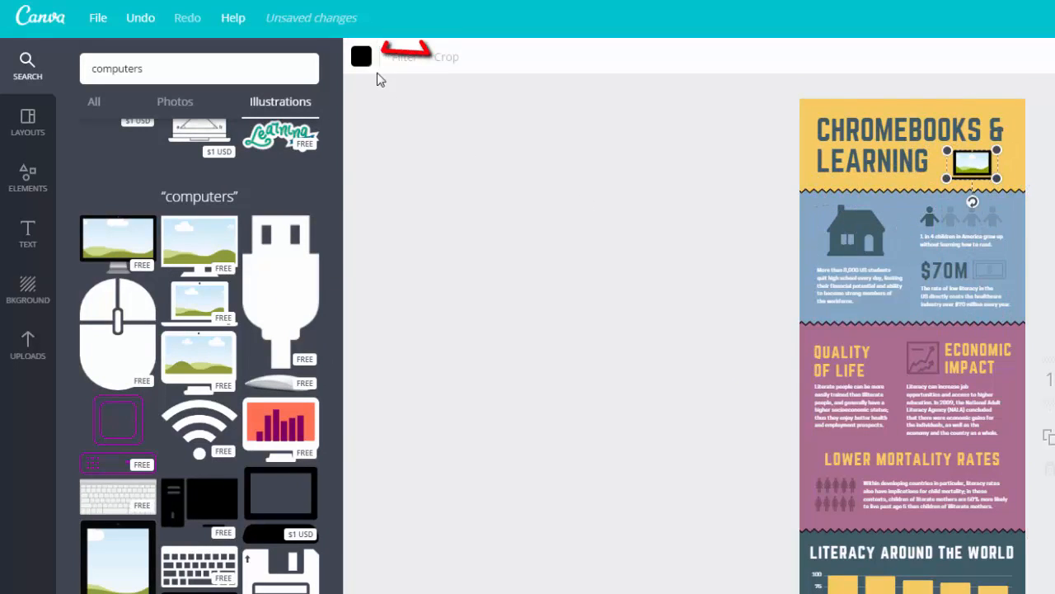
click(361, 56)
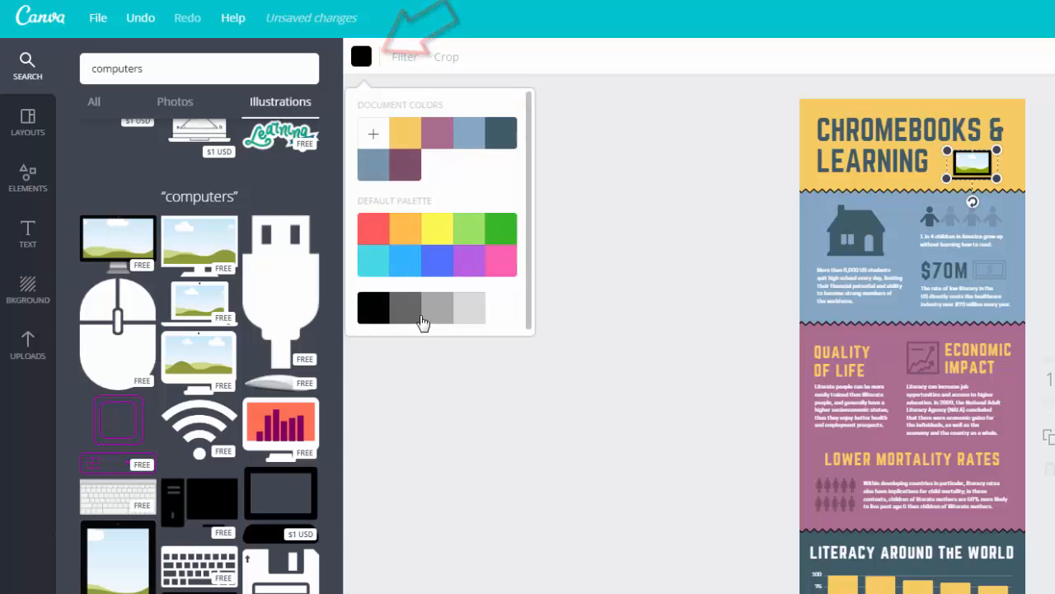
click(422, 308)
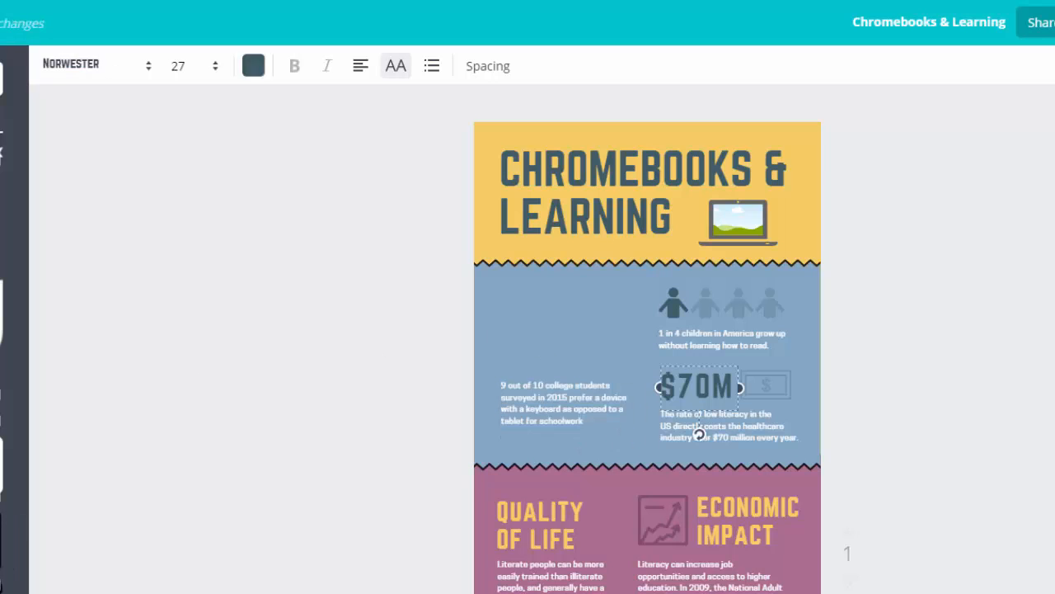
Step: Select a person figure in the blue section to duplicate
click(722, 338)
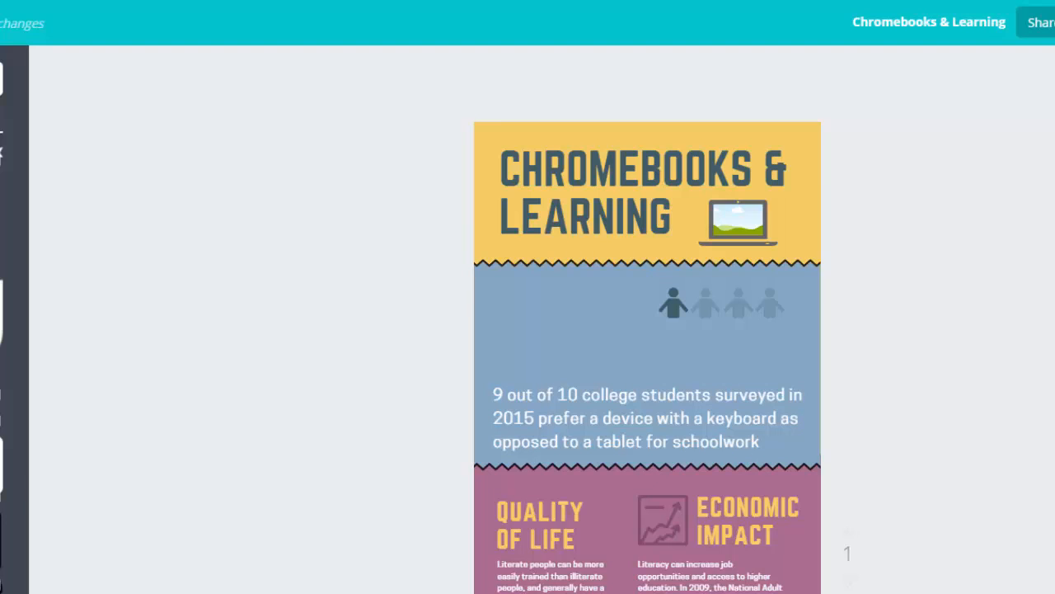
click(671, 306)
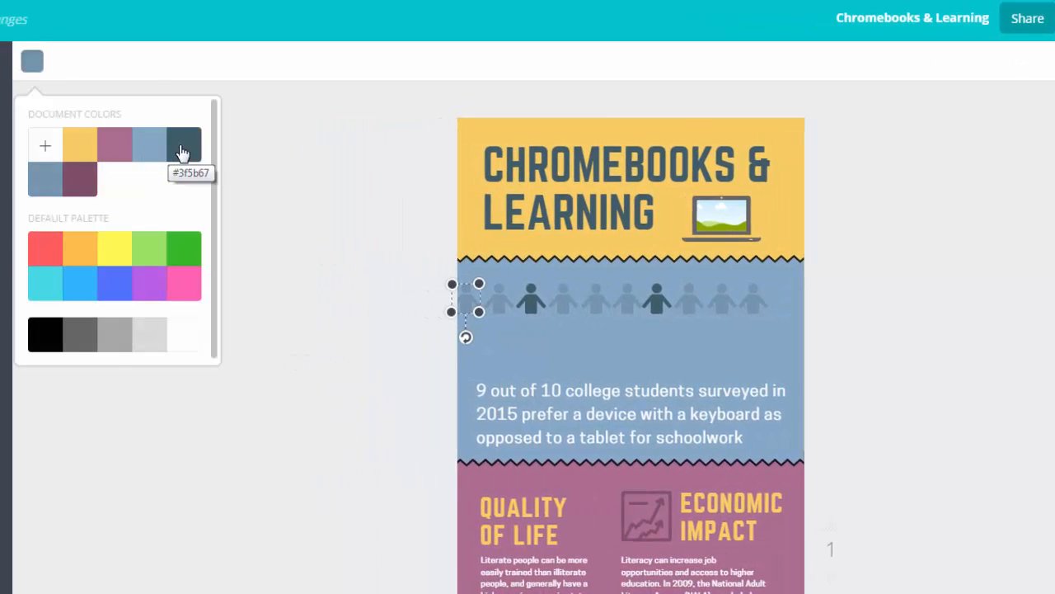
Step: Recolour the person figures one by one to dark slate #3f5b67
click(184, 145)
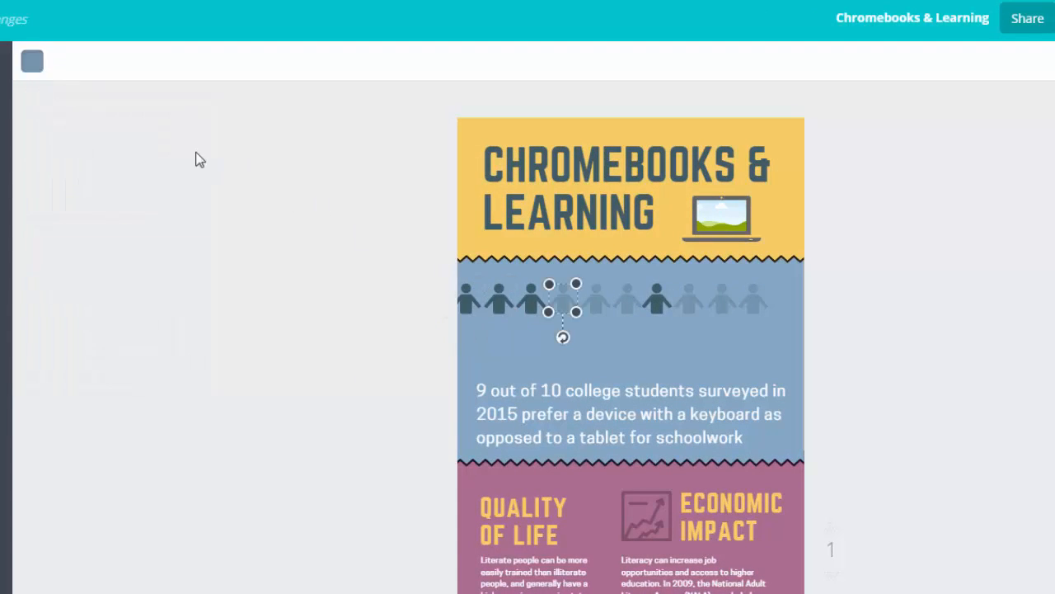
click(31, 61)
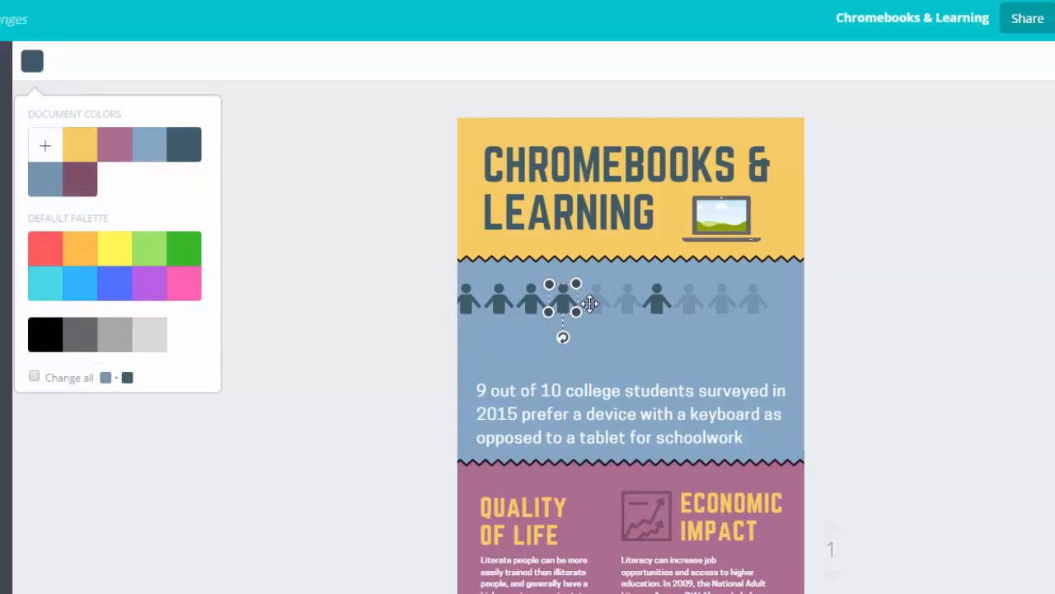
drag(563, 303, 596, 307)
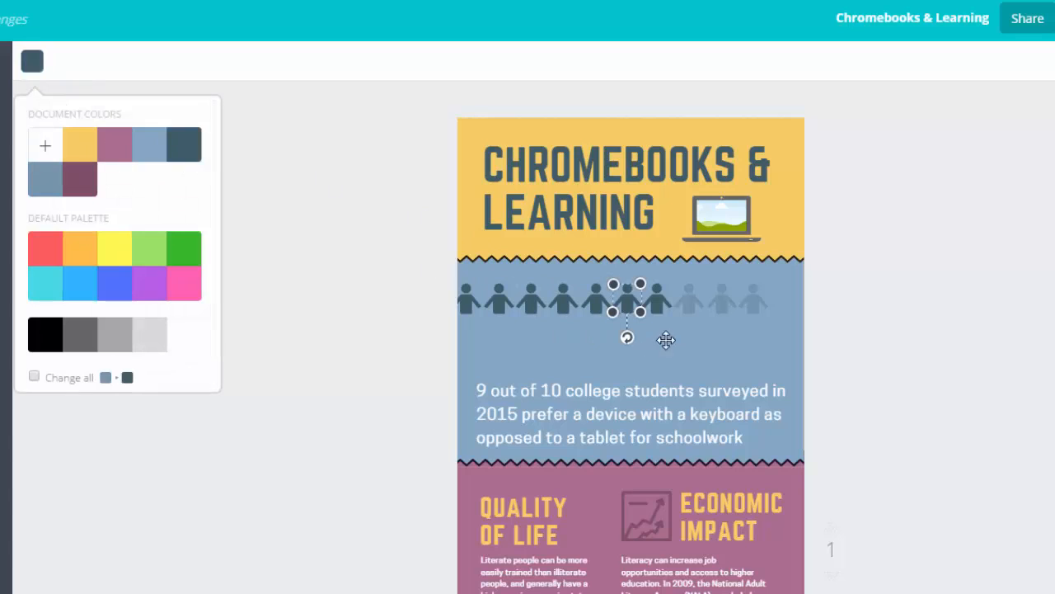
click(32, 62)
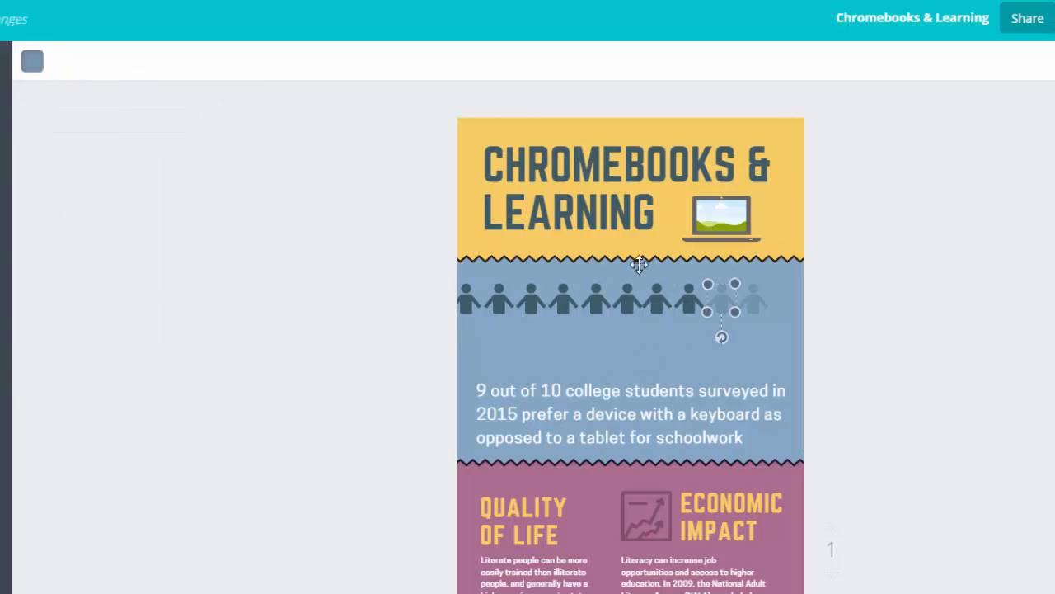
click(31, 61)
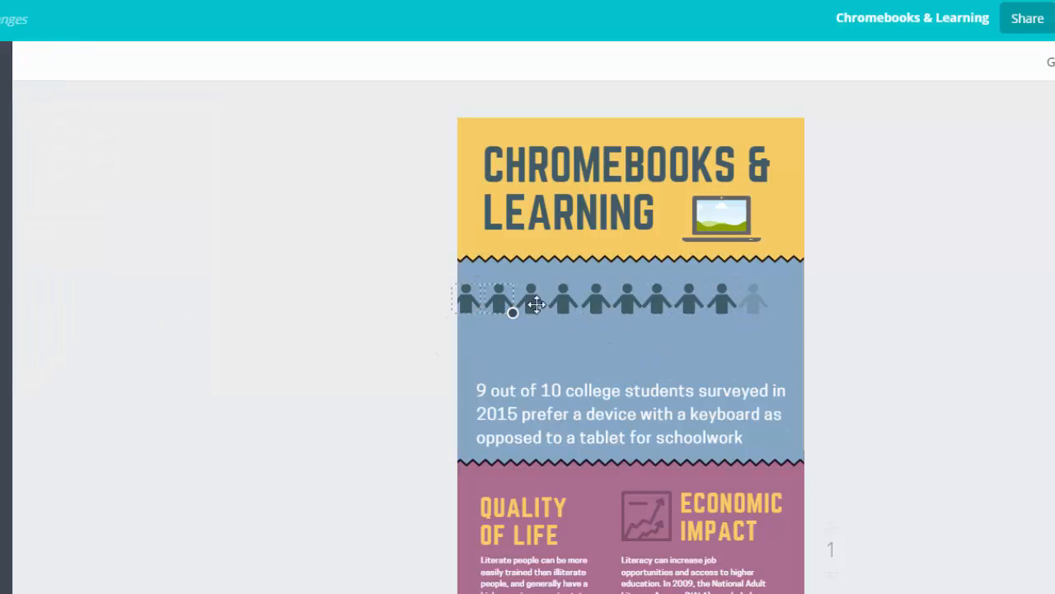
Step: Select and group all ten person figures, then centre the group above the survey text
drag(513, 312, 577, 311)
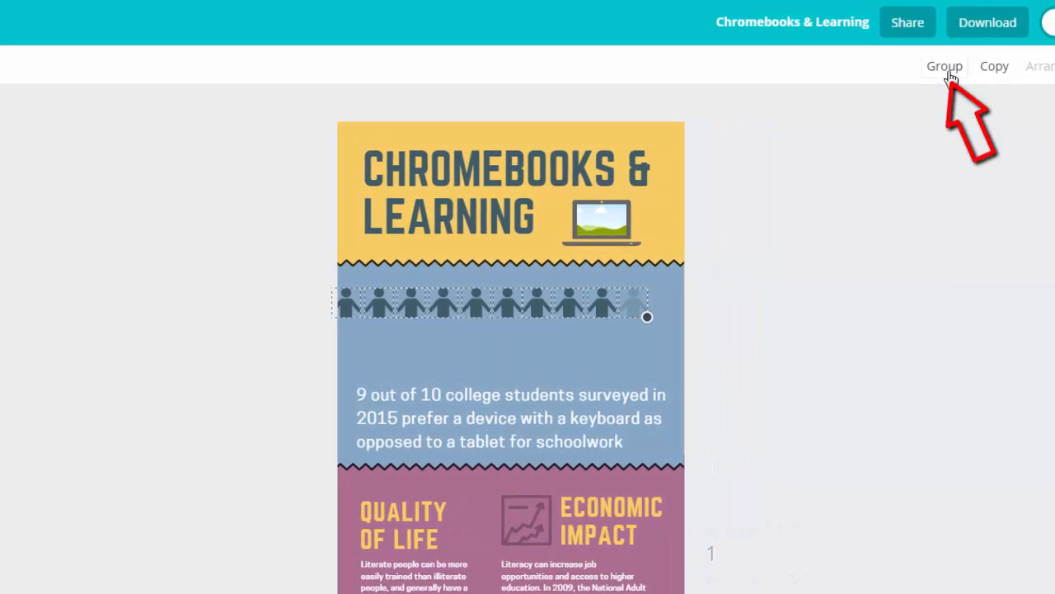
click(944, 65)
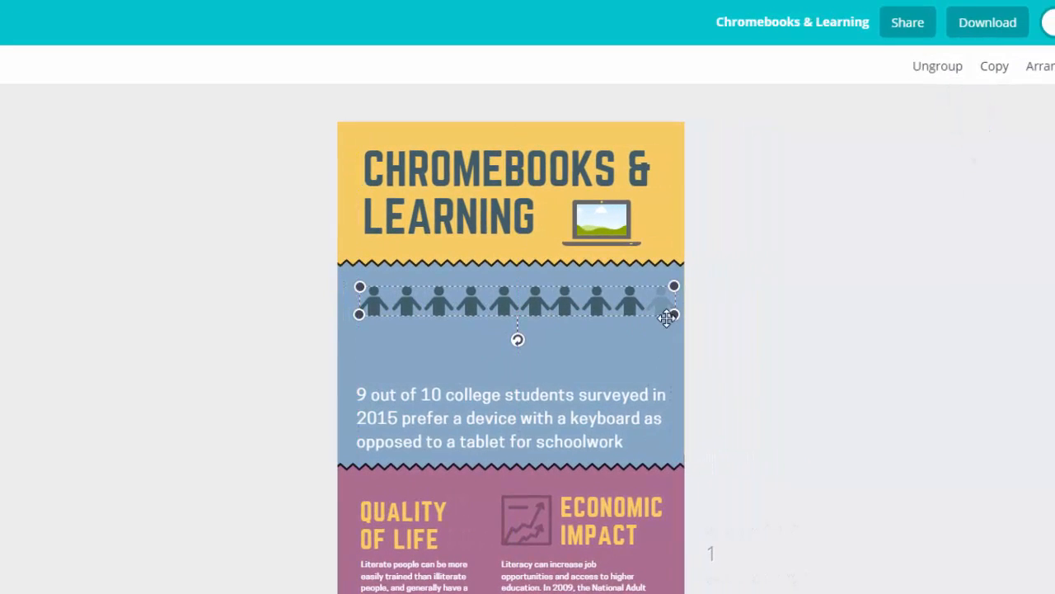
mouse_move(582, 311)
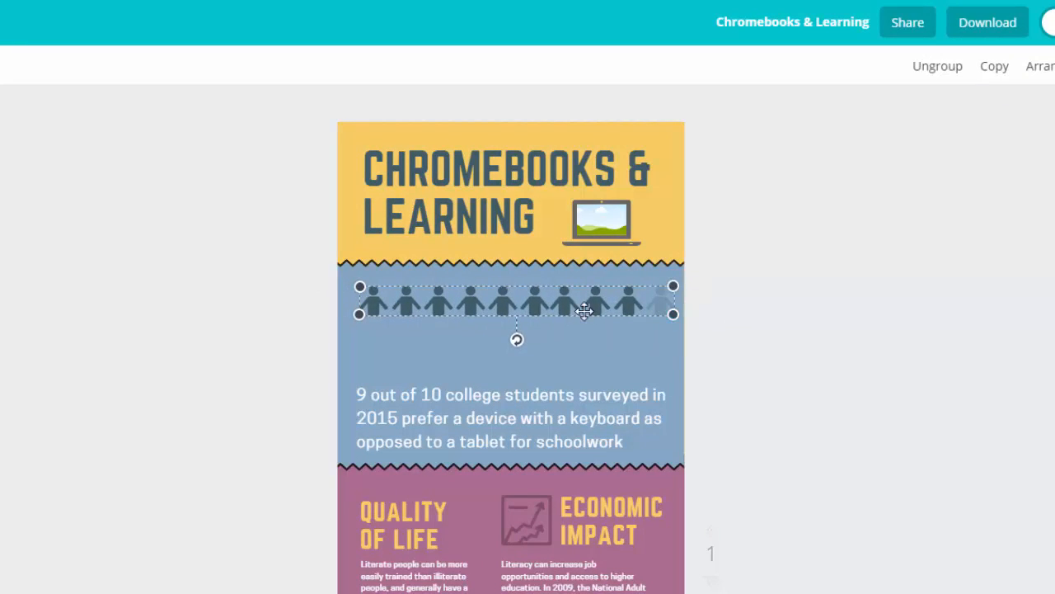
drag(584, 311, 577, 328)
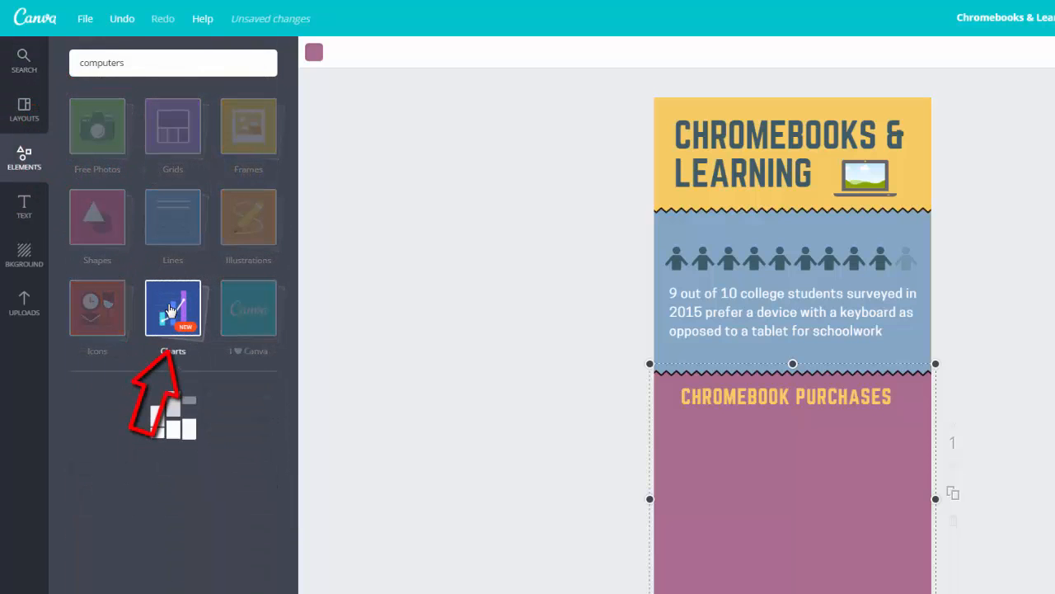
Step: Add a green and yellow donut chart and edit its data, removing the Mac Laptop value
click(173, 308)
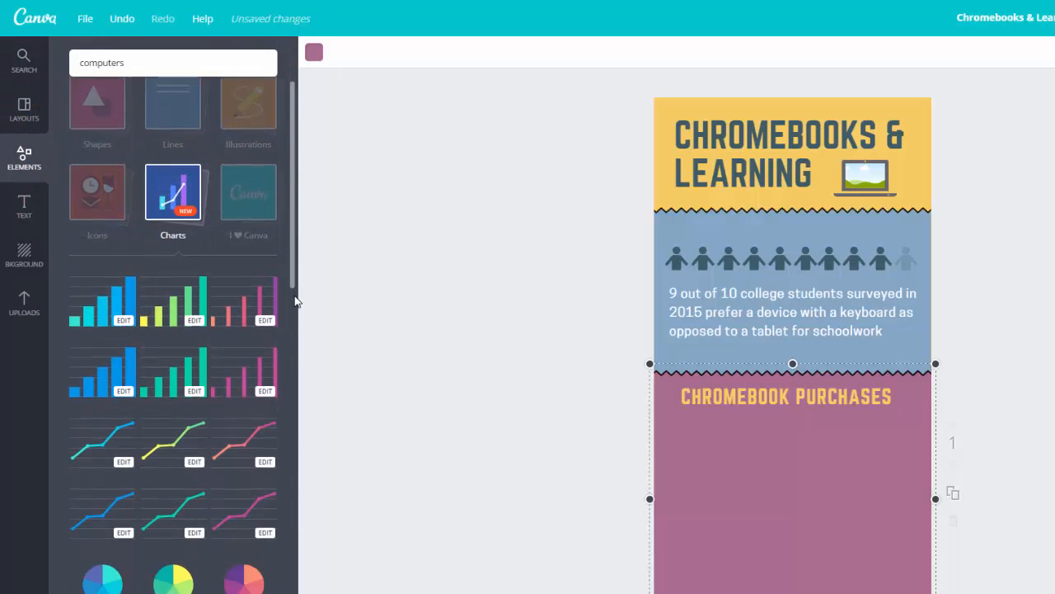
scroll(down, 3)
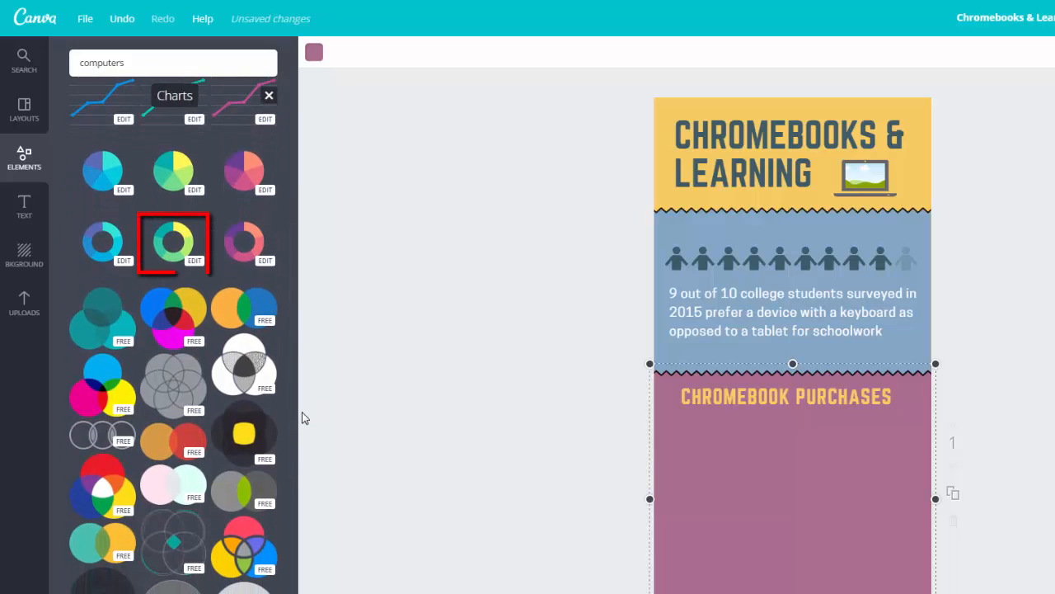
click(173, 241)
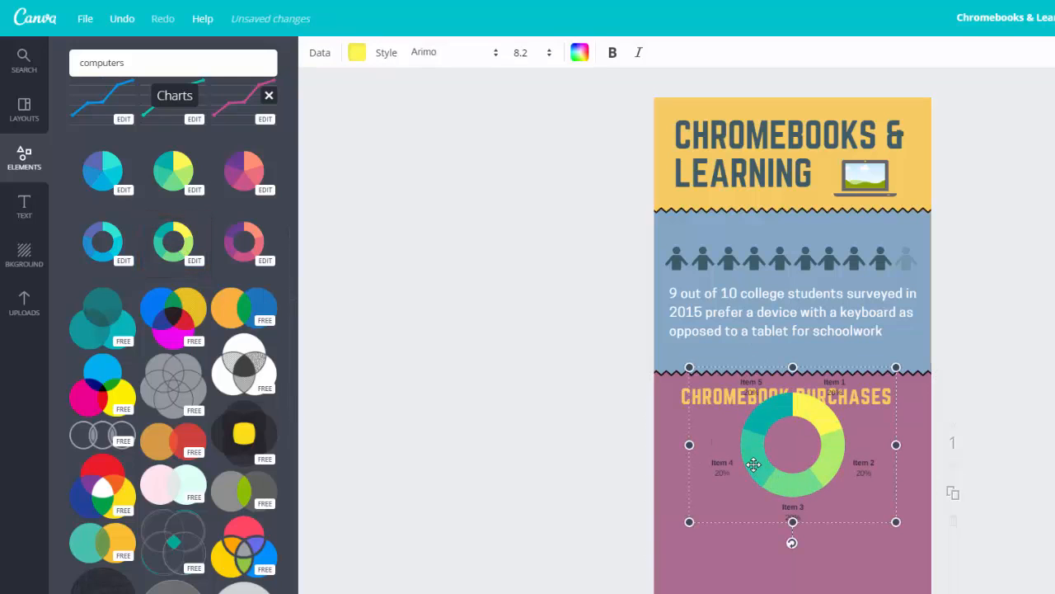
click(318, 52)
text(119)
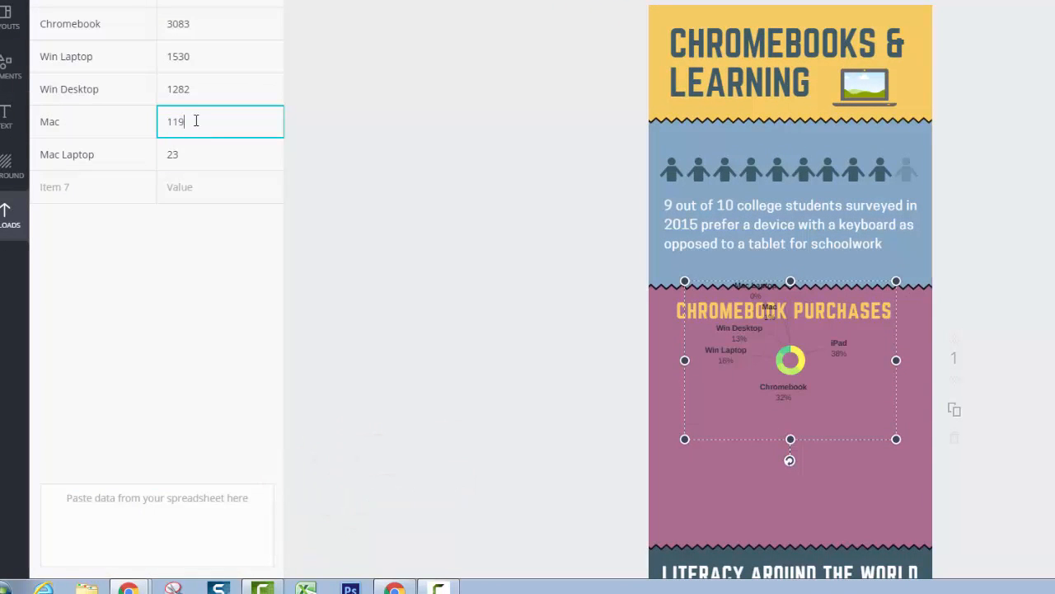
click(220, 154)
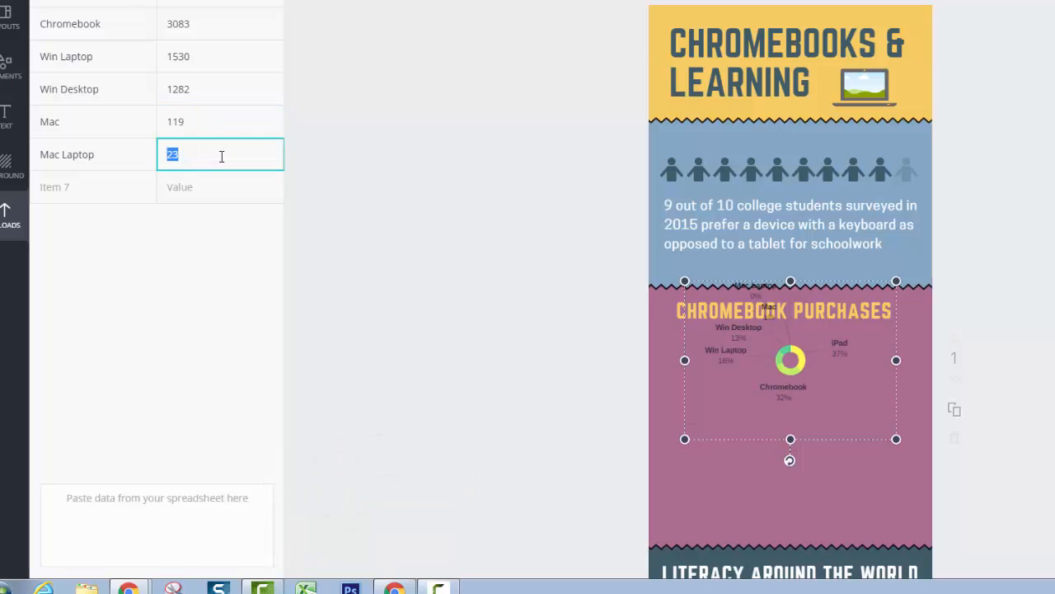
key(Delete)
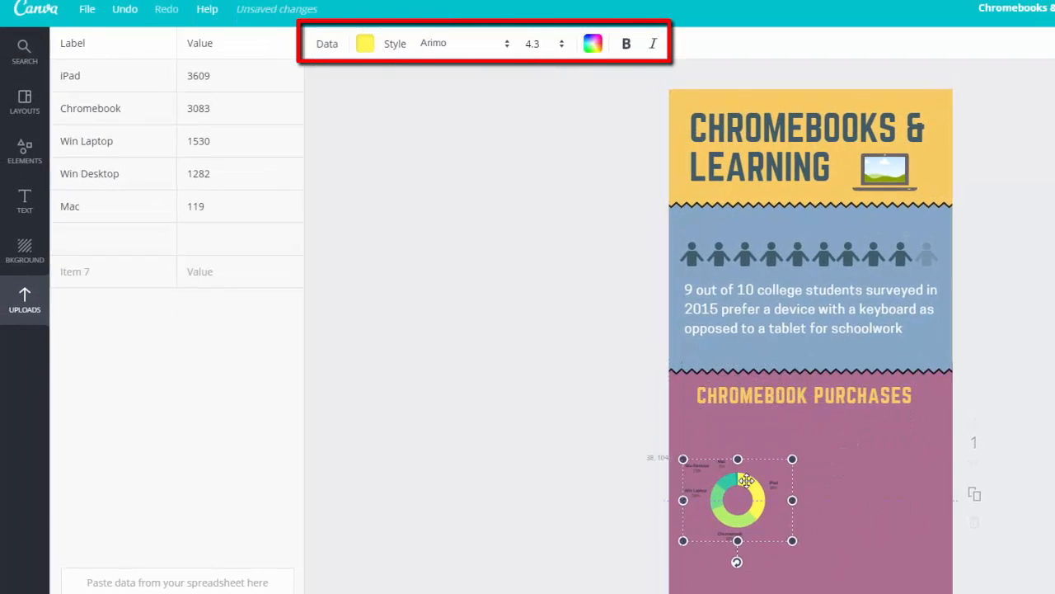
Step: Add a second donut chart and open its data for editing
click(461, 44)
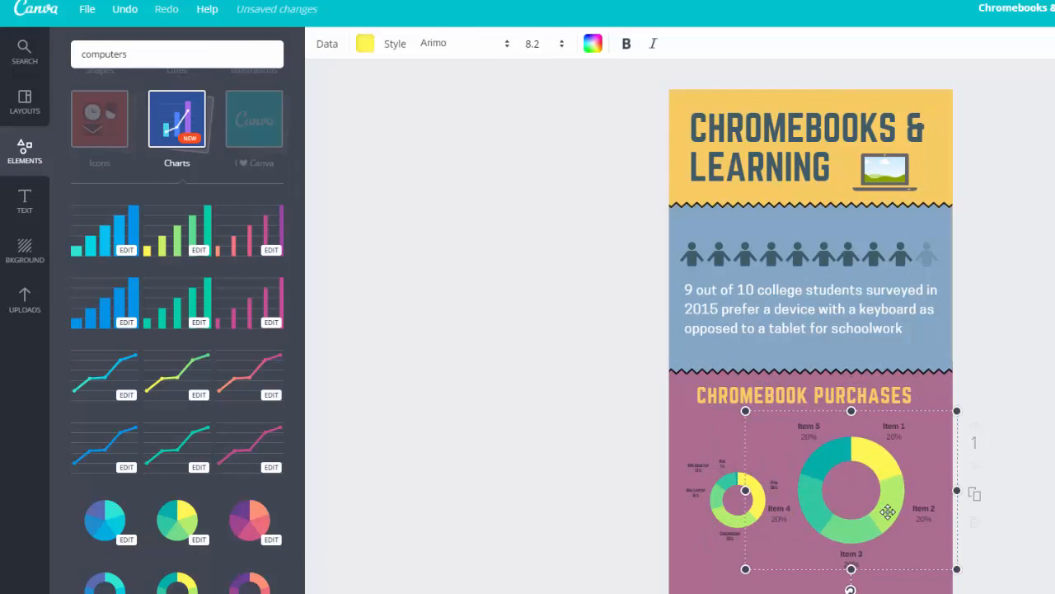
click(326, 43)
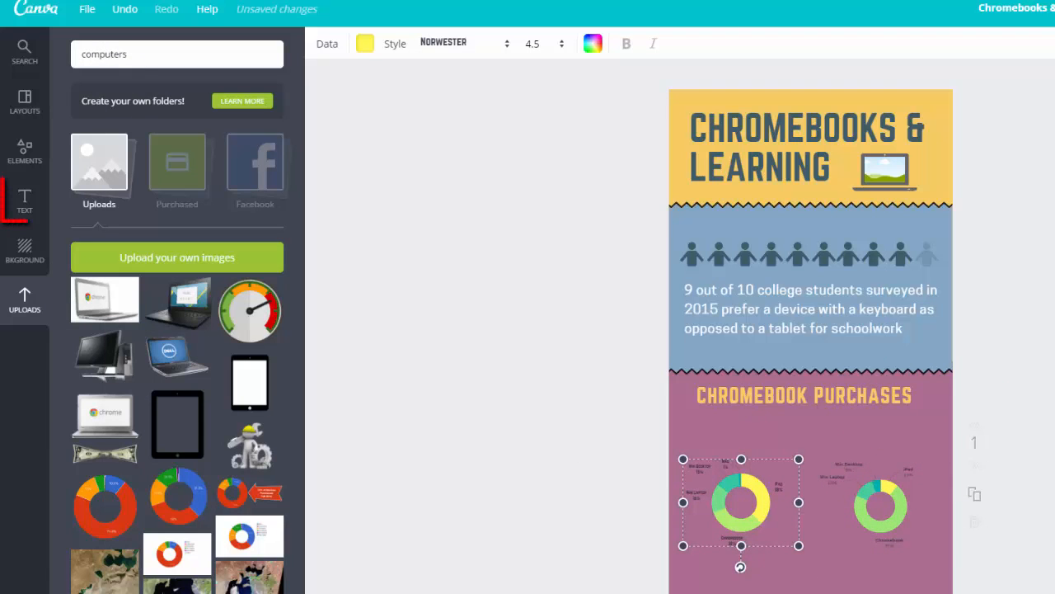
Step: Add striped year headings: 2013 over the left donut chart, 2016 over the right
click(24, 197)
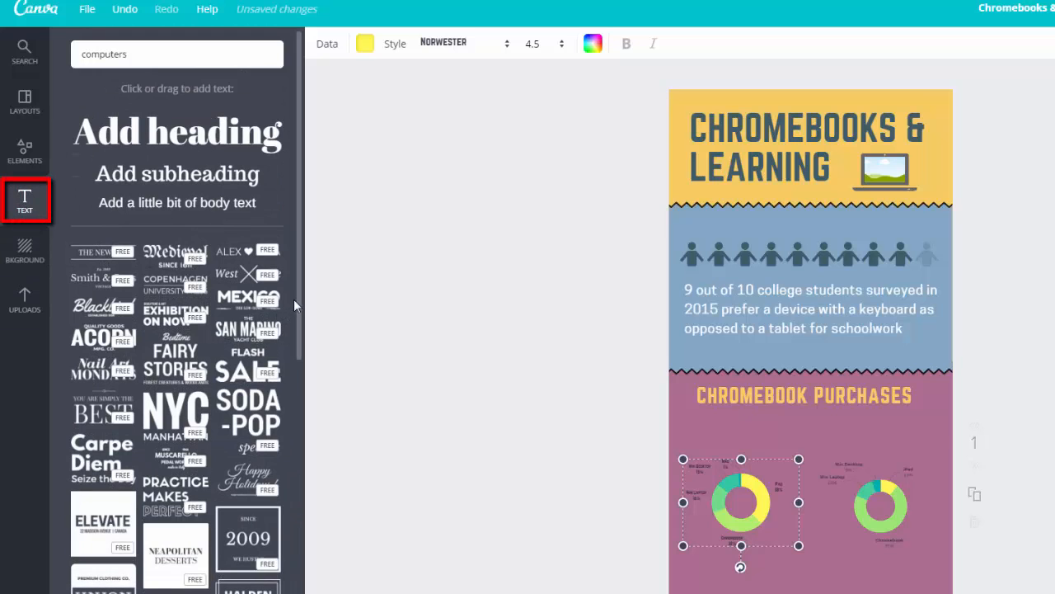
scroll(down, 3)
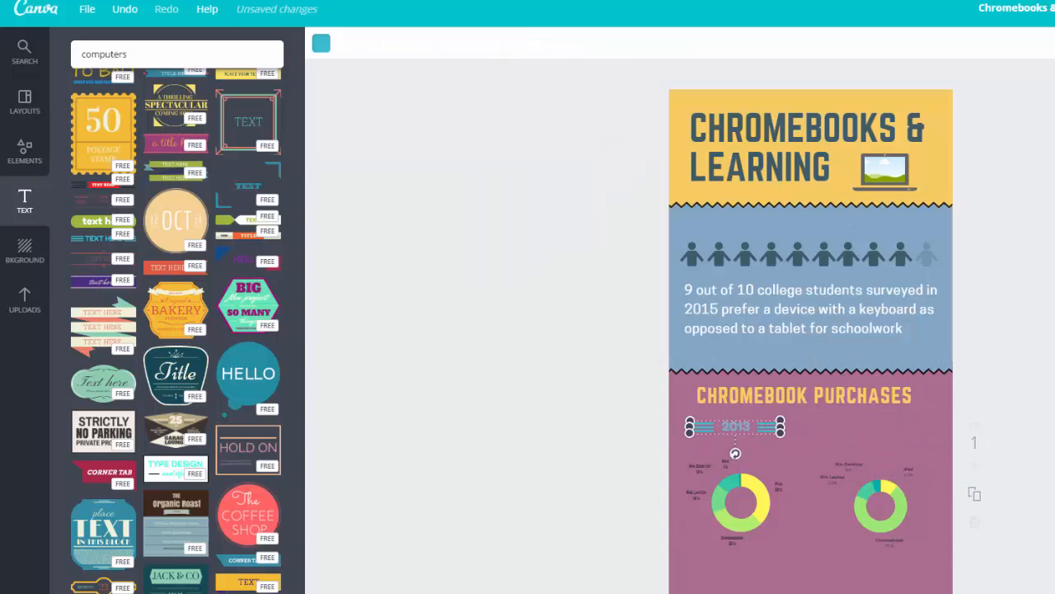
click(880, 426)
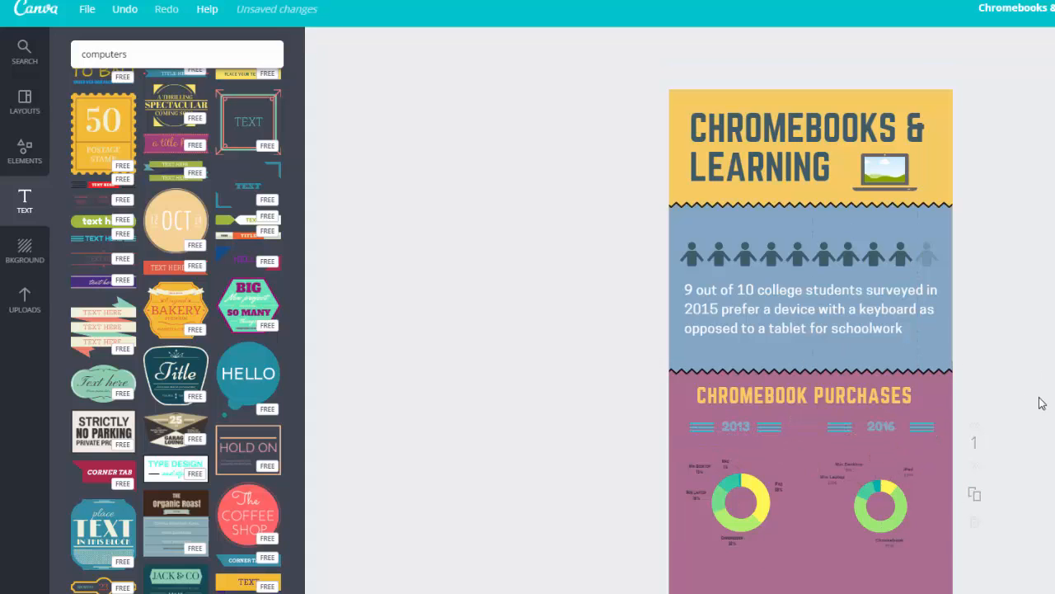
click(810, 293)
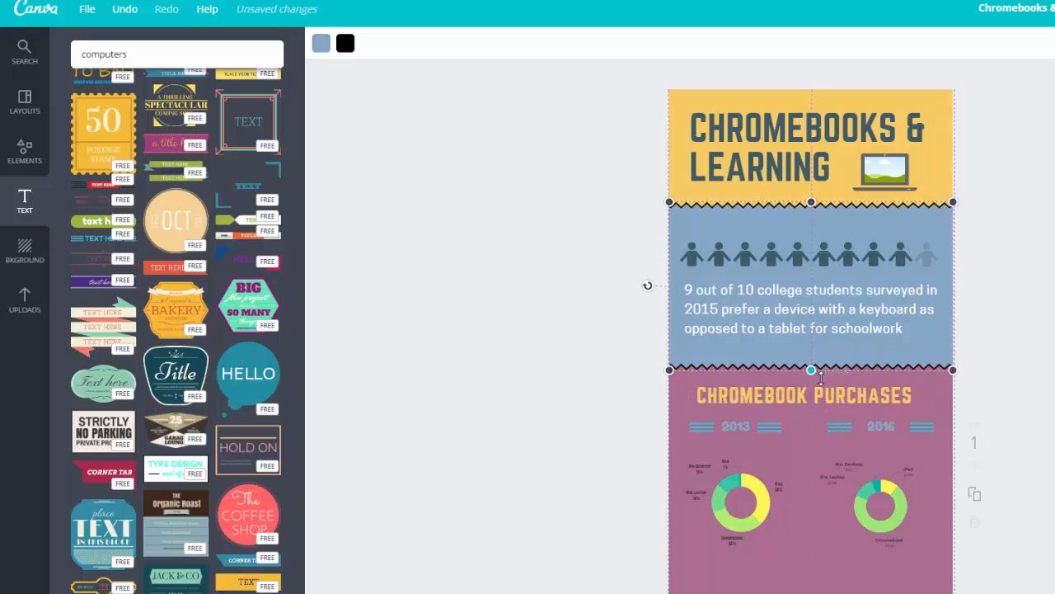
mouse_move(828, 373)
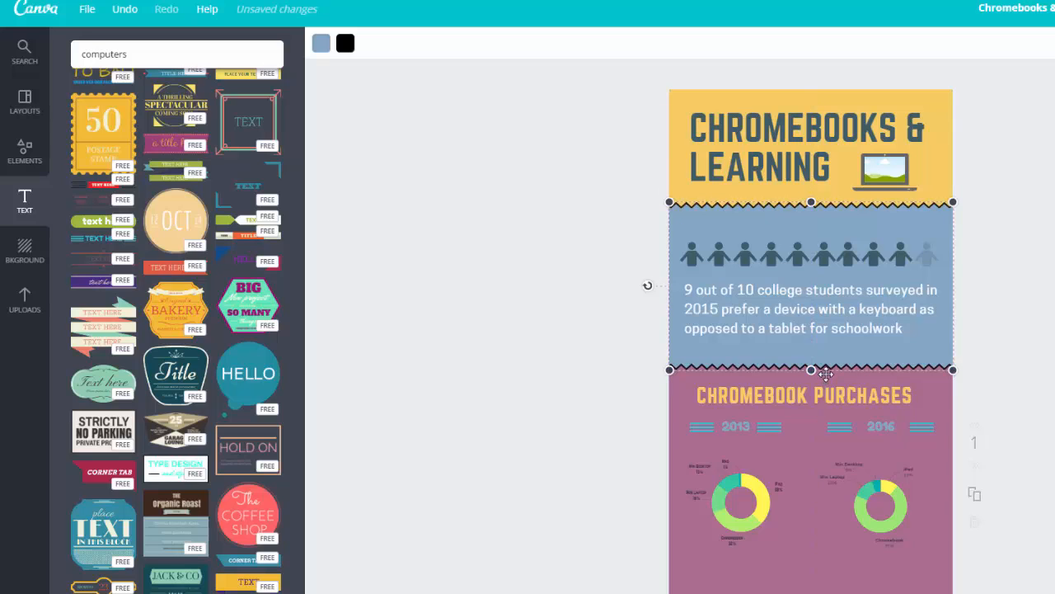
mouse_move(811, 370)
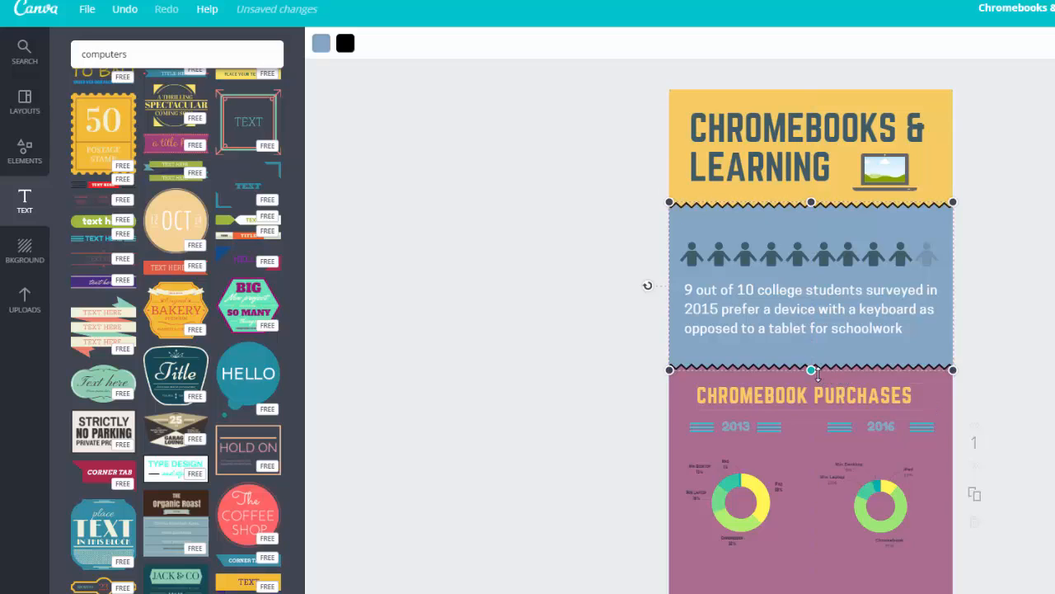
Step: Shorten the blue section, give a section a patterned background, then move to Google Images
drag(810, 369, 810, 351)
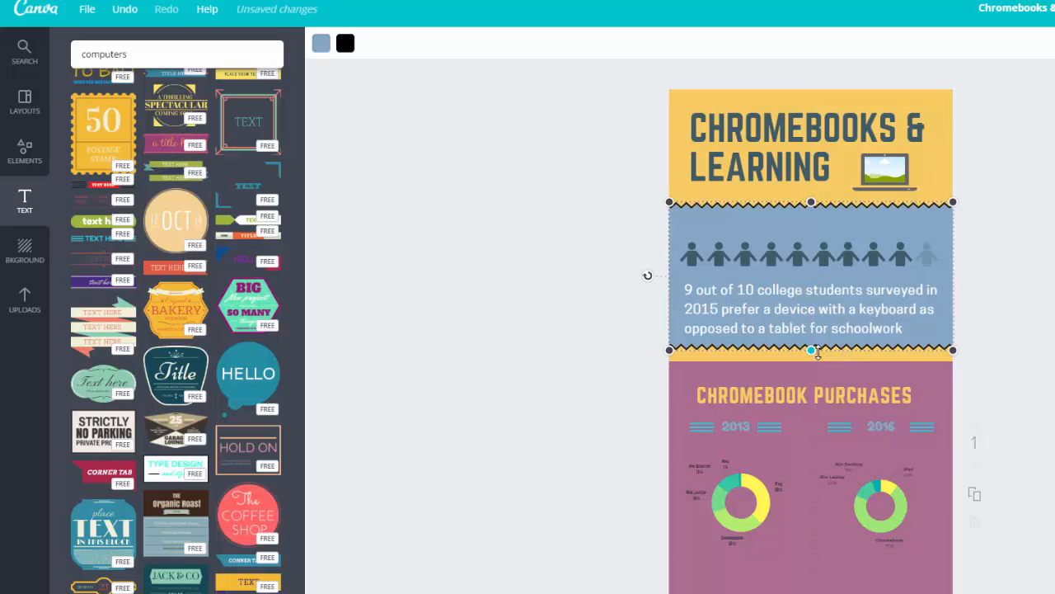
click(25, 252)
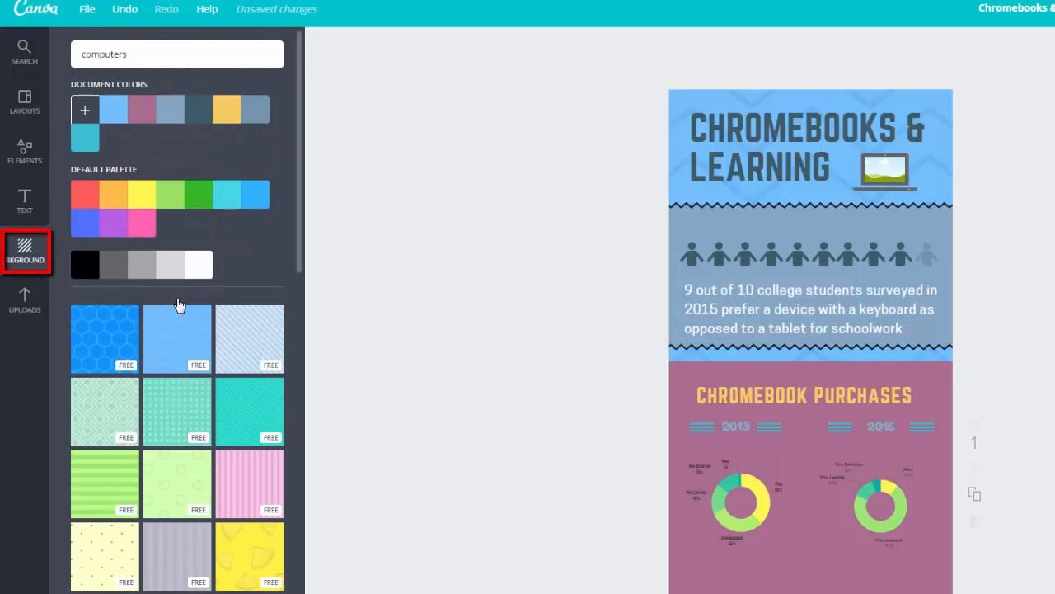
click(226, 108)
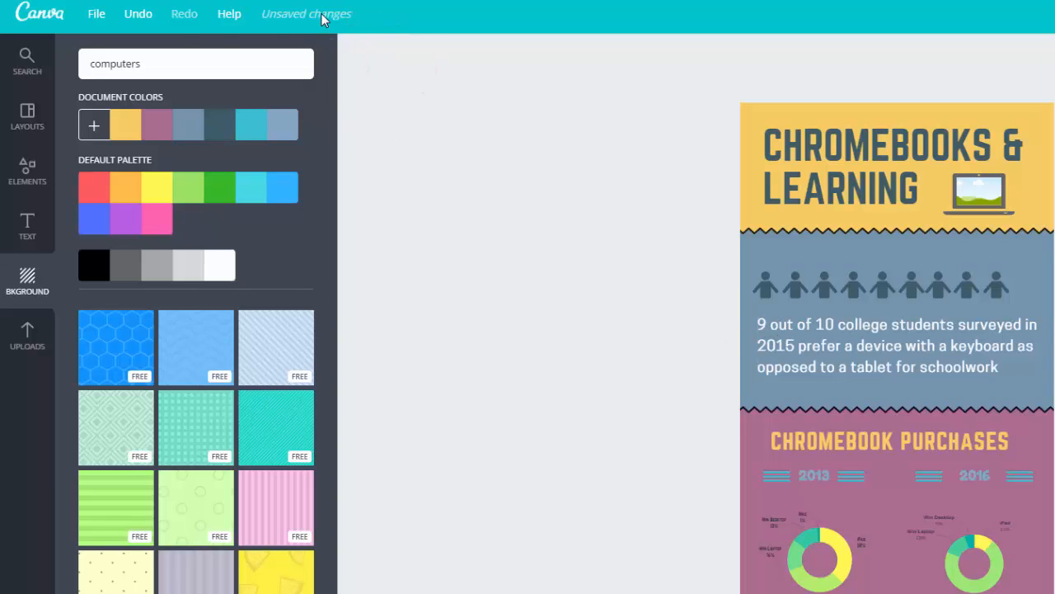
click(96, 14)
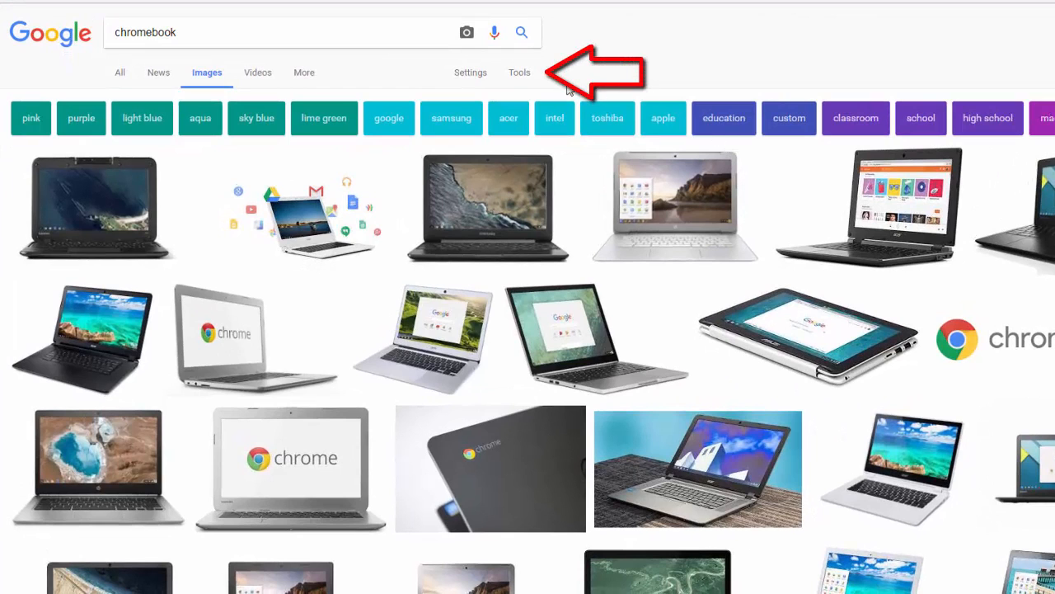
Step: Filter chromebook image results to transparent and save the black Lenovo laptop picture
click(518, 72)
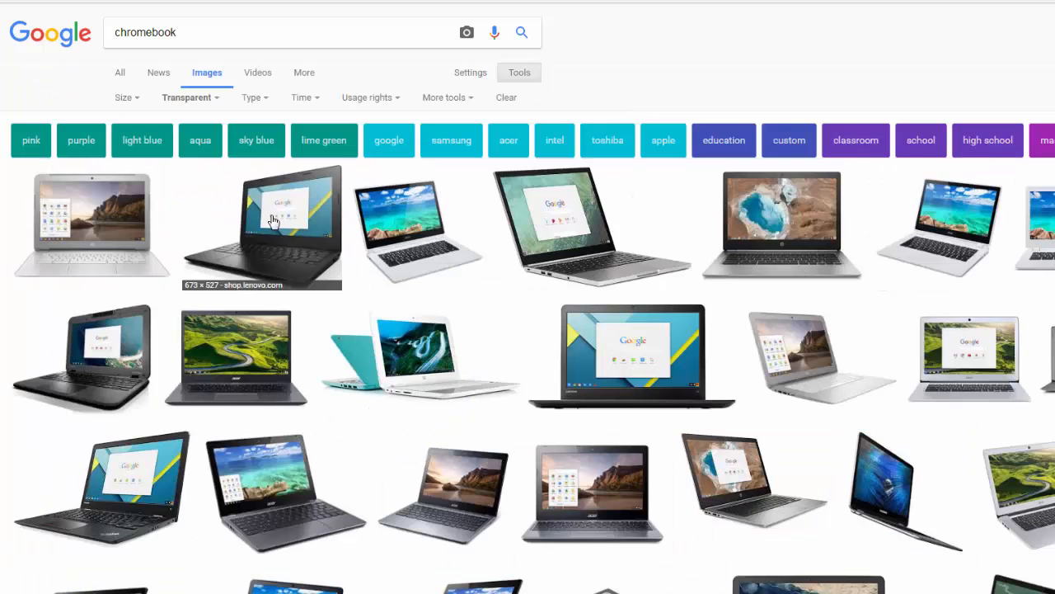
click(272, 223)
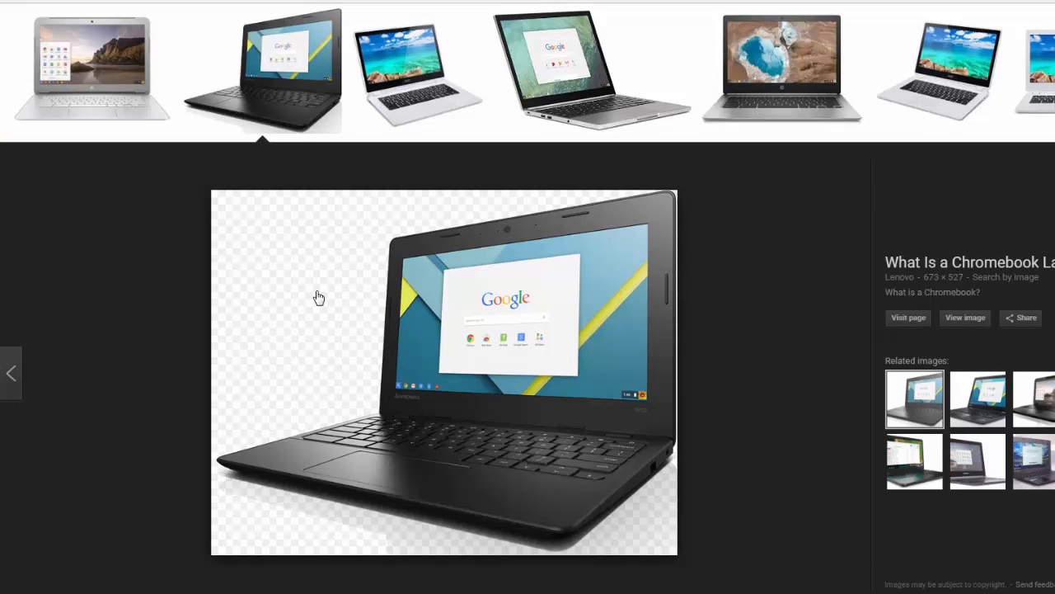
mouse_move(408, 355)
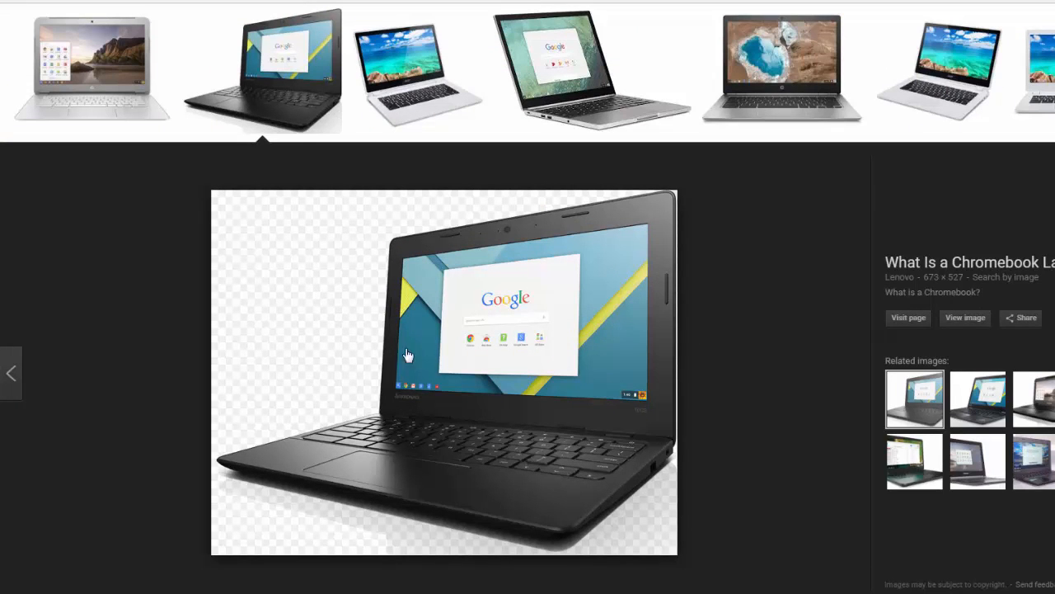
right_click(408, 352)
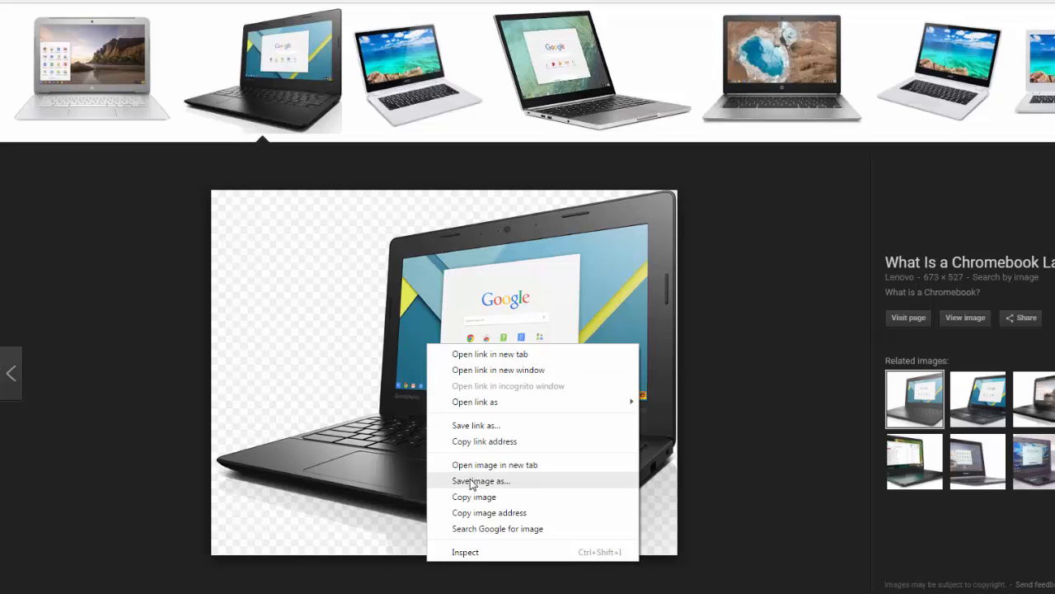
click(481, 481)
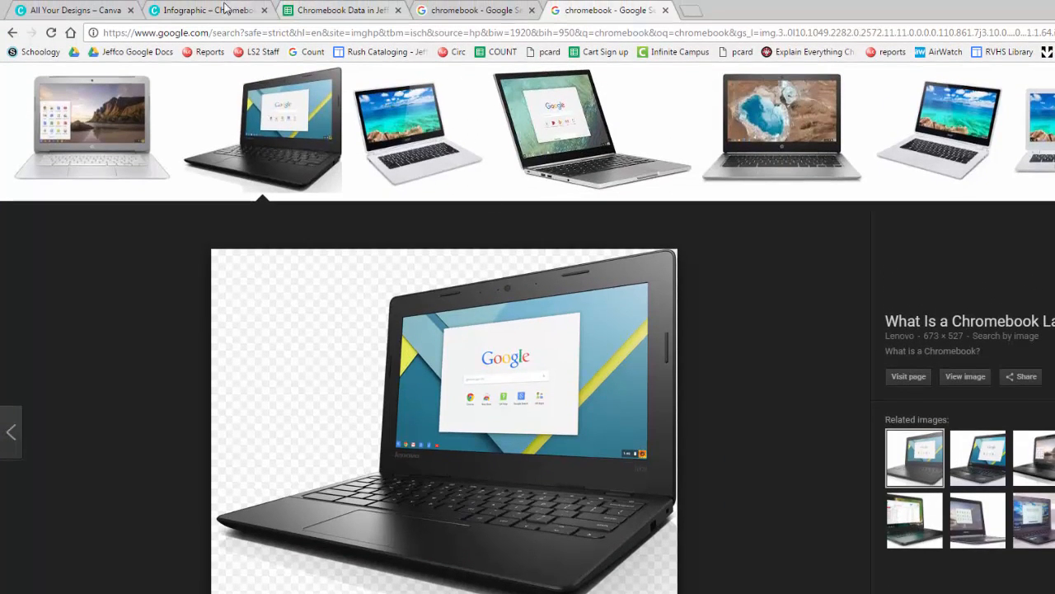
Step: Back in Canva, add the black laptop picture from Uploads to the infographic
click(189, 10)
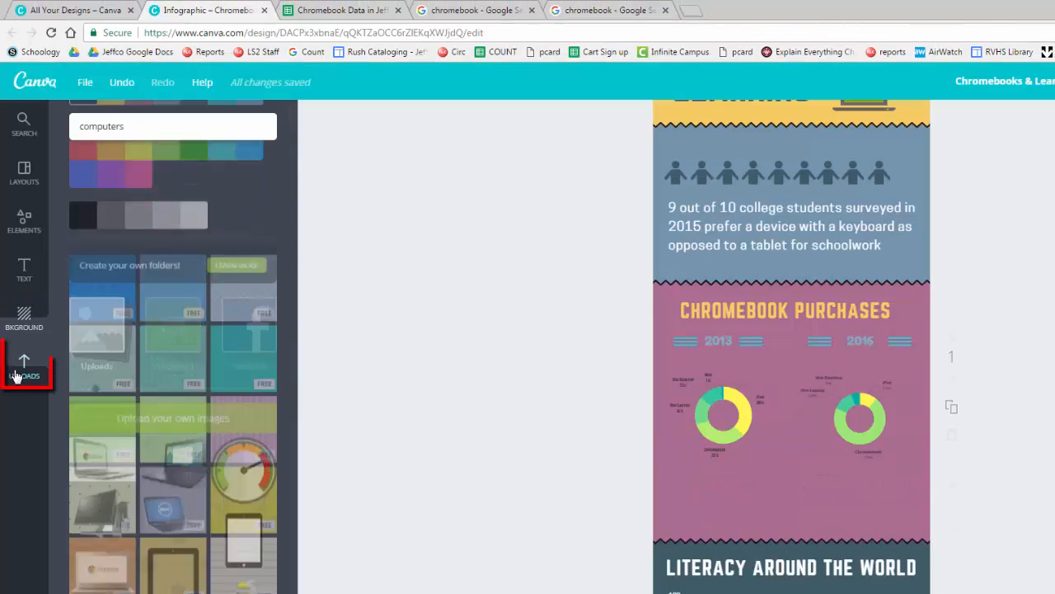
click(24, 368)
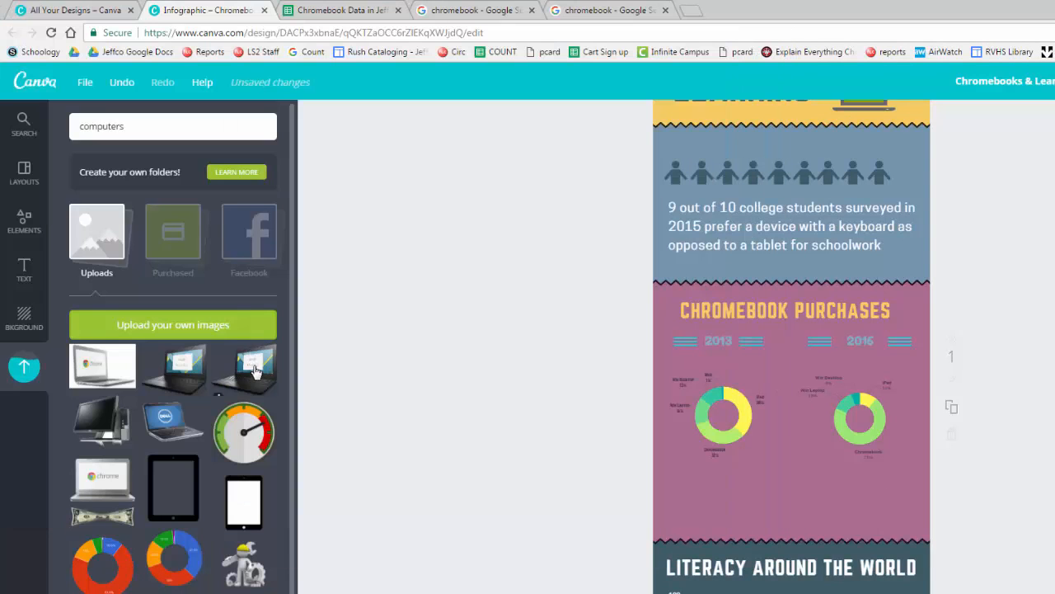
click(244, 367)
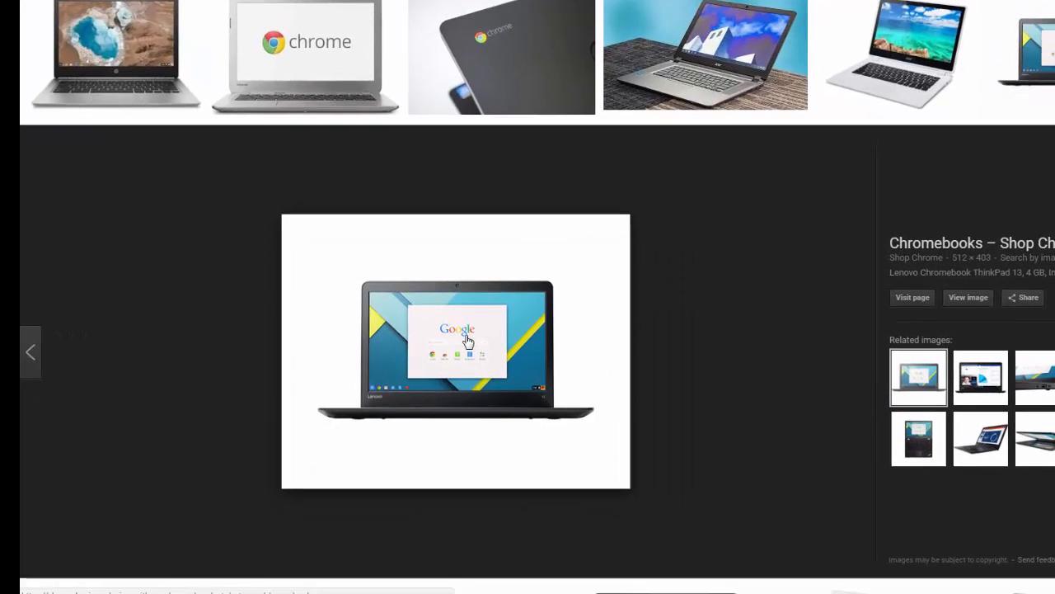
Step: Copy the image address of the white-background Lenovo ThinkPad 13 Chromebook picture
right_click(449, 342)
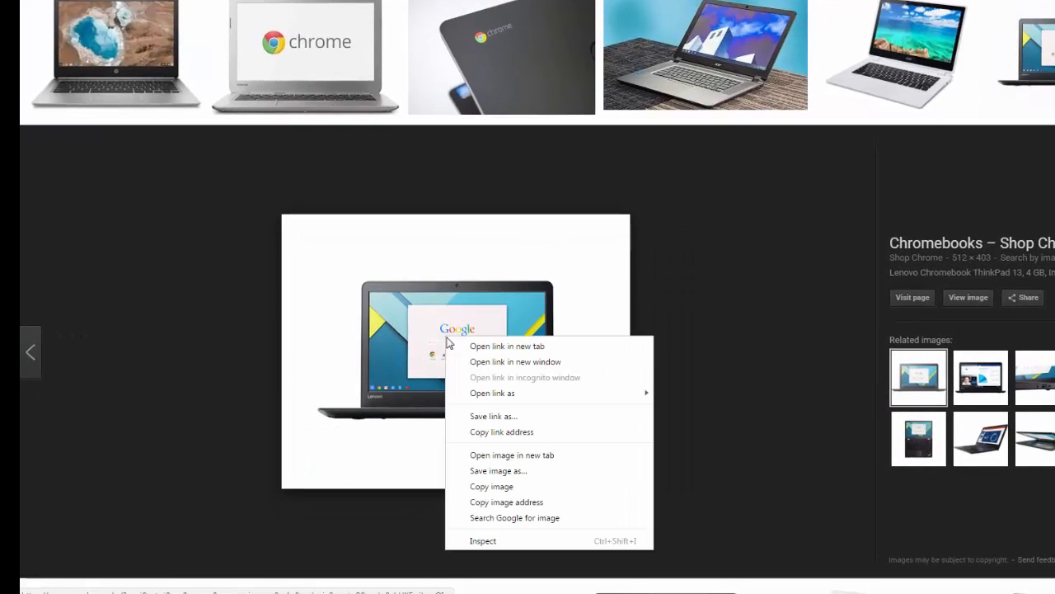
mouse_move(525, 503)
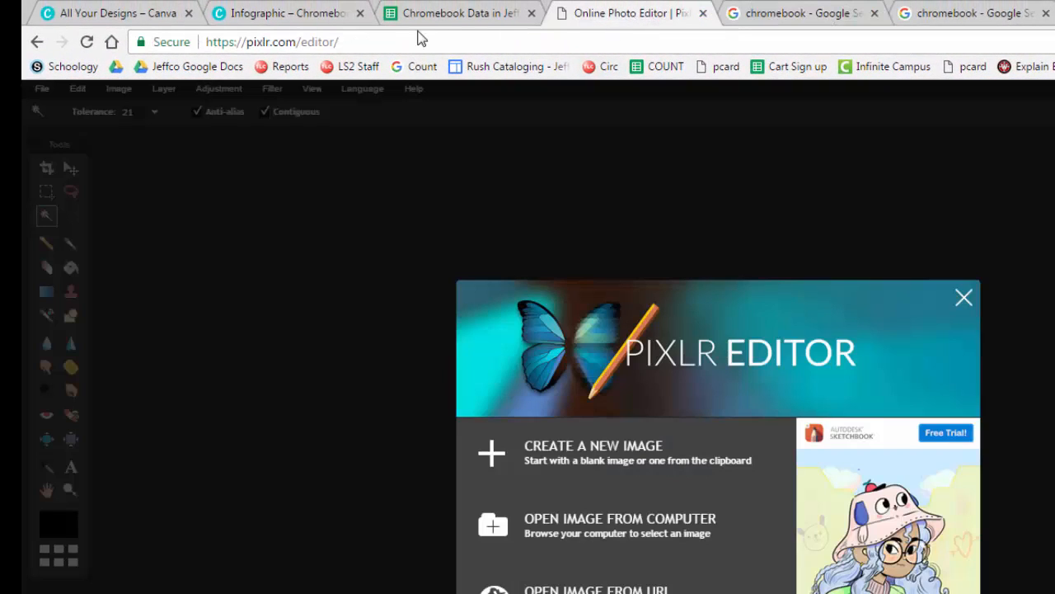
Step: Open the white-background laptop picture in Pixlr Editor from its pasted image URL
click(272, 42)
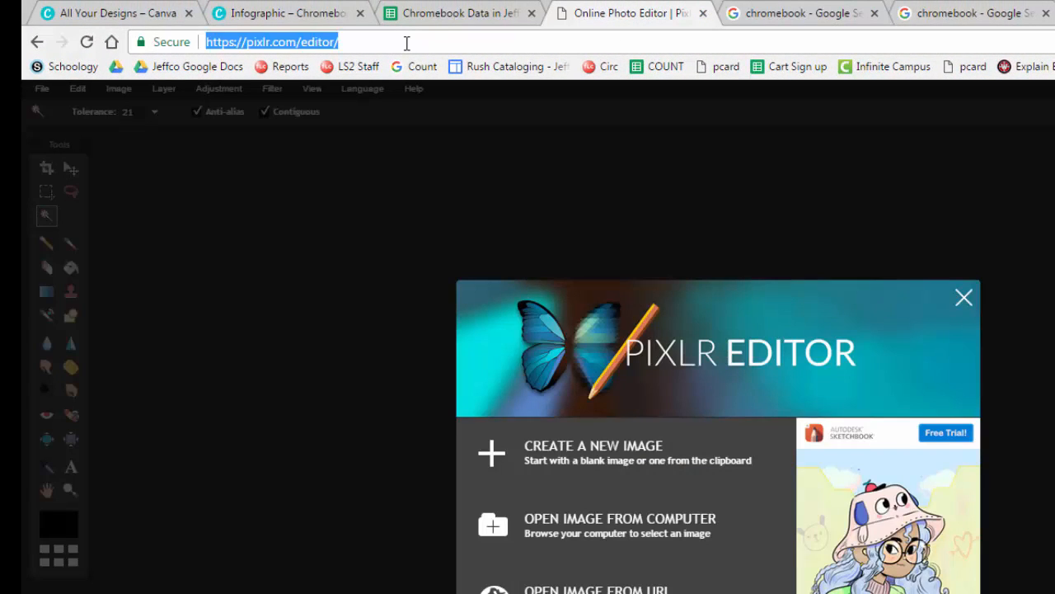
right_click(577, 287)
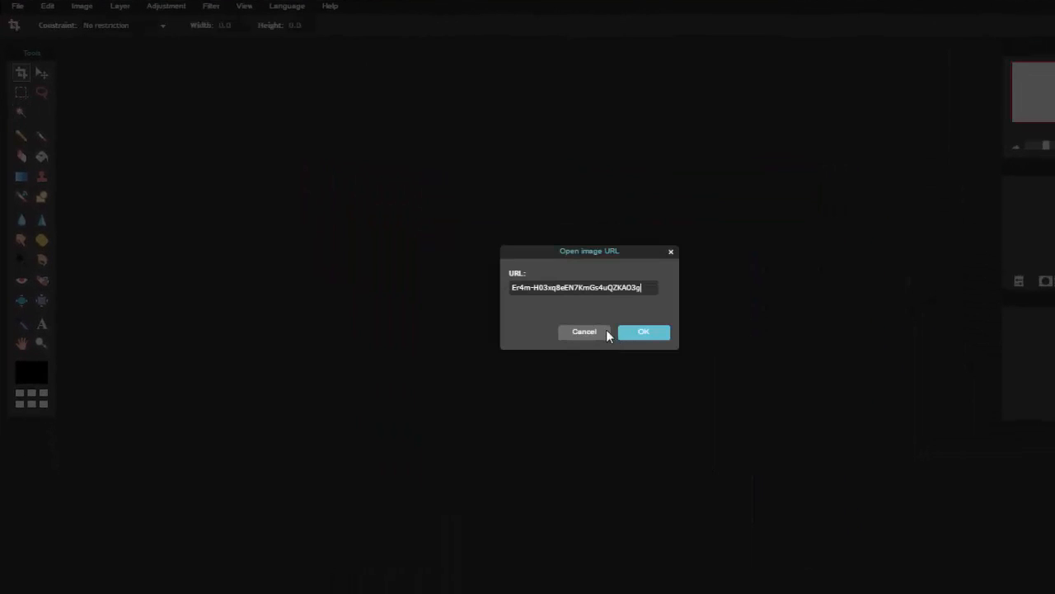
click(643, 331)
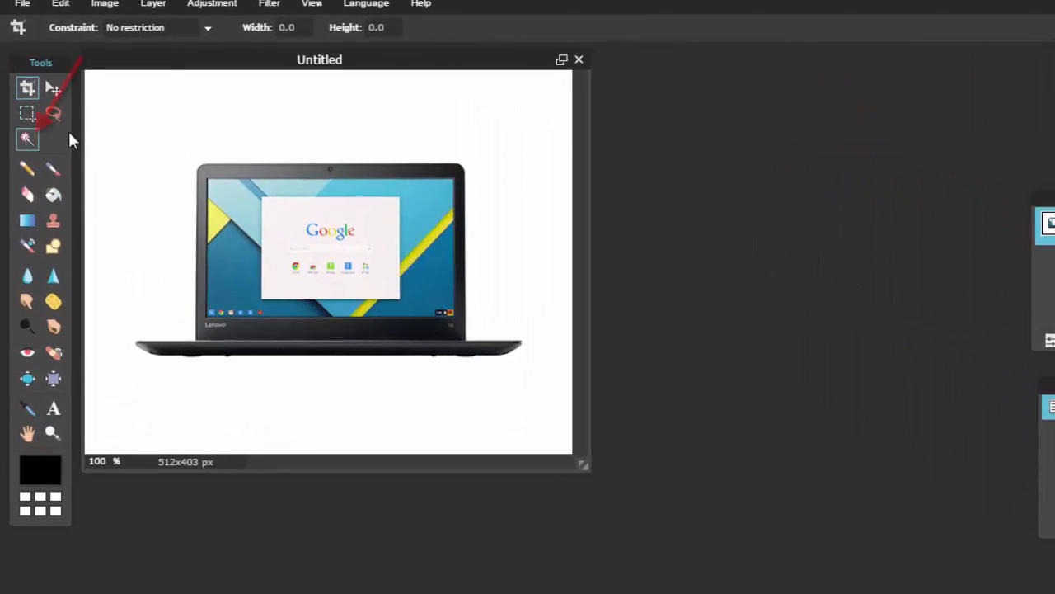
Step: Remove the laptop's white background with Magic Wand and save as transparent PNG 'CB2'
click(28, 137)
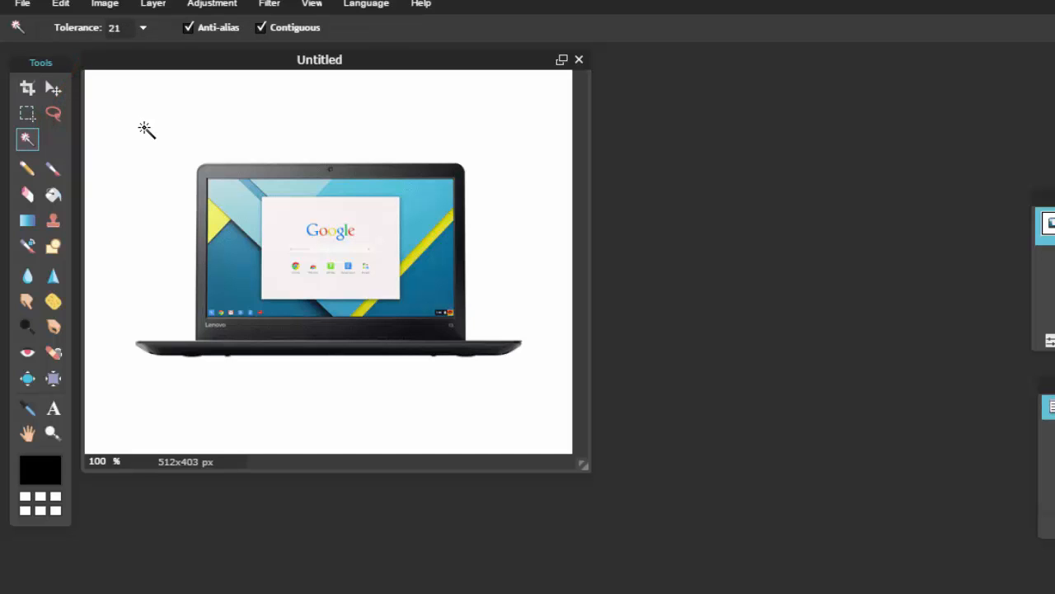
click(148, 128)
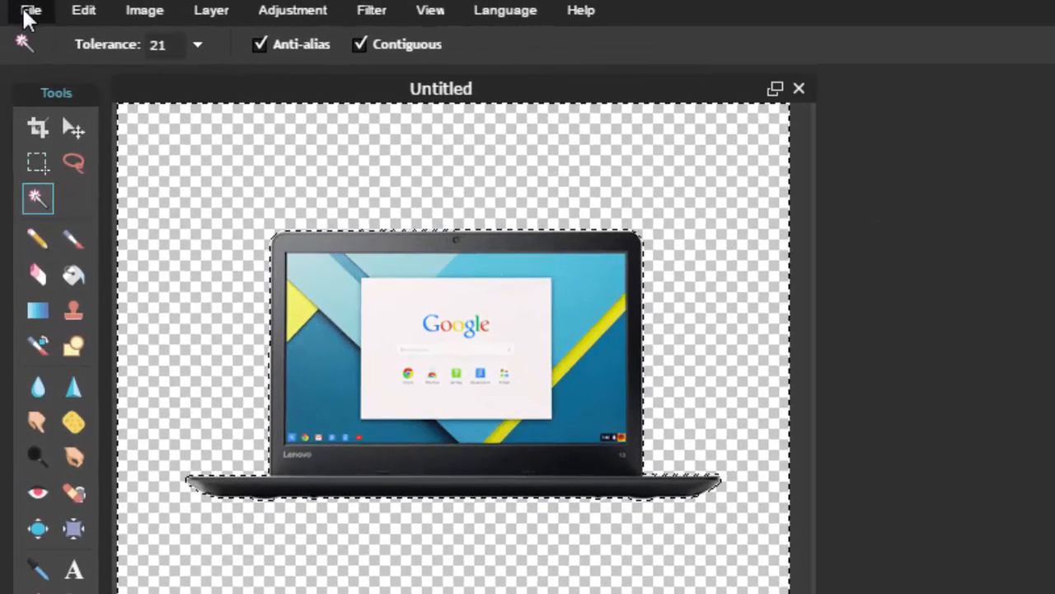
click(28, 11)
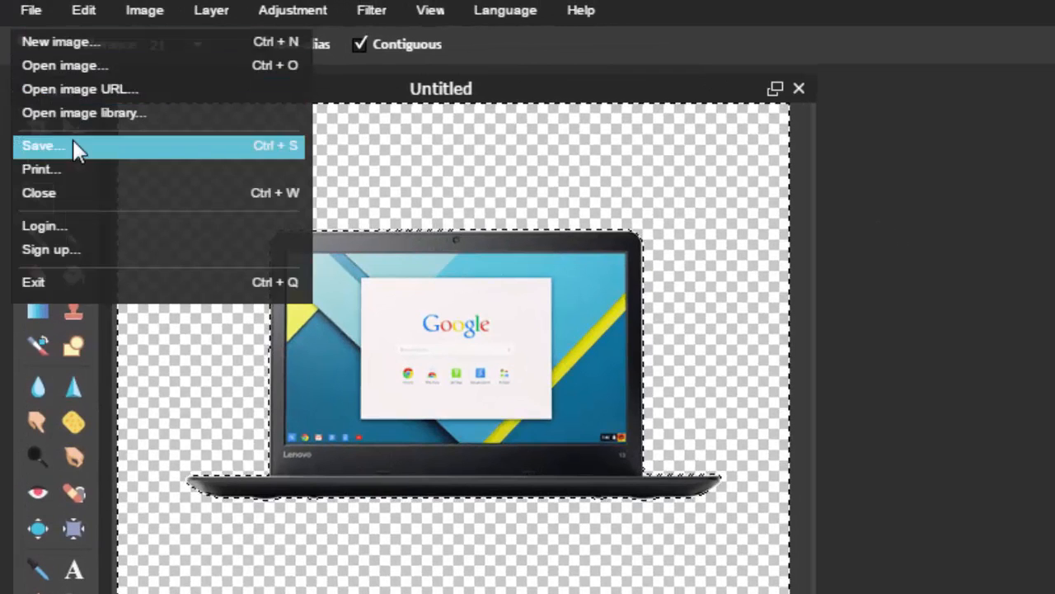
click(41, 146)
text(CB2)
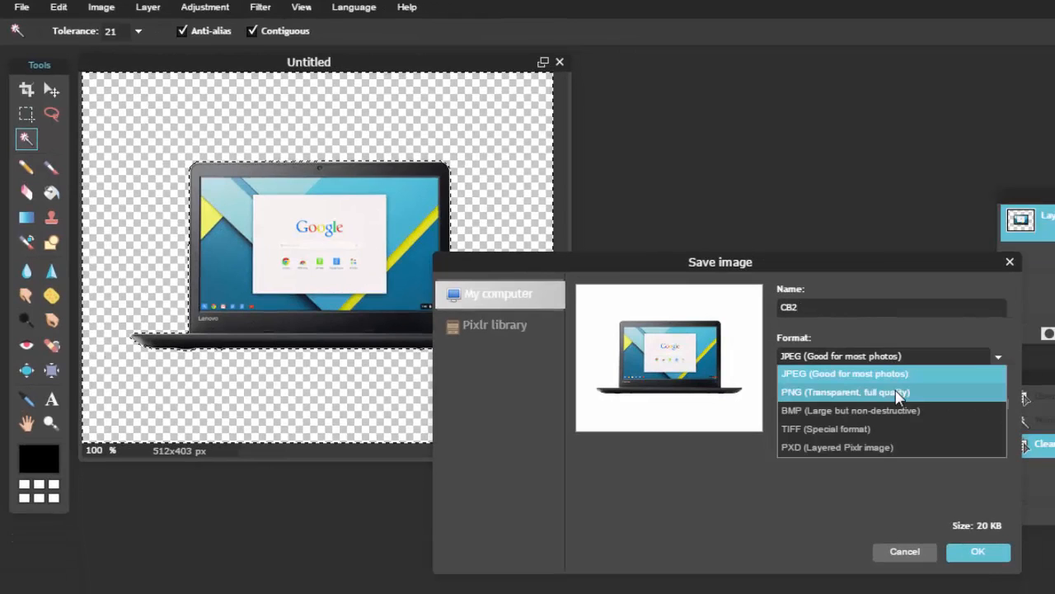
click(980, 551)
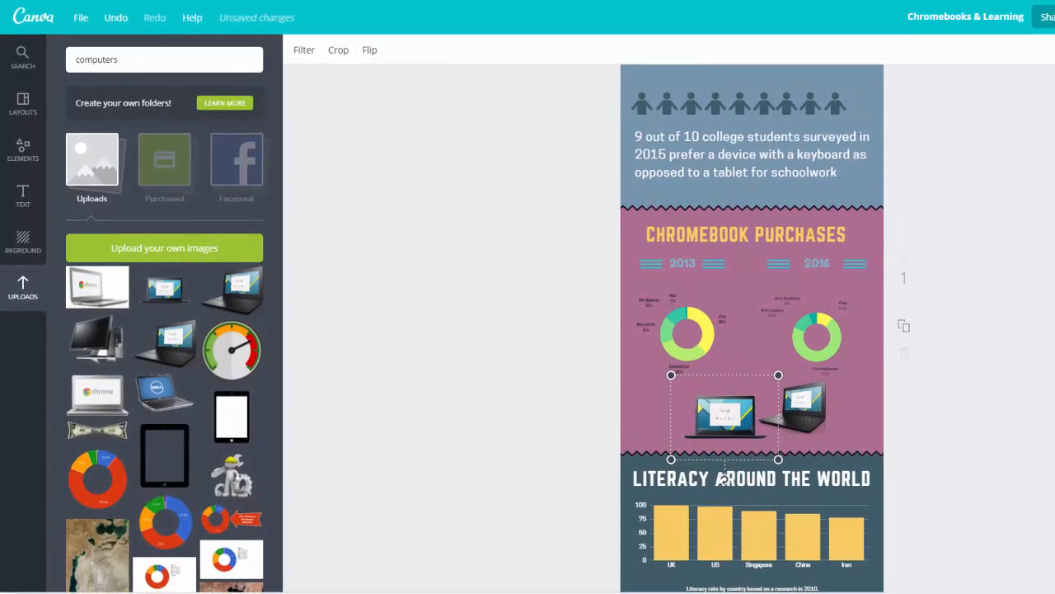
mouse_move(740, 388)
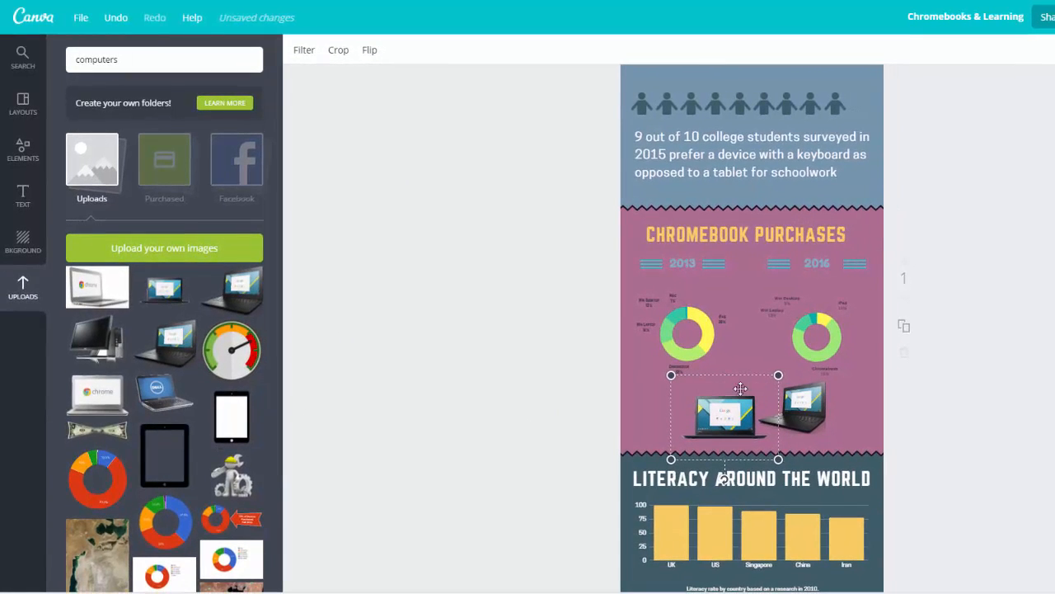
Step: Scroll below the finished infographic and add a blank second page
scroll(down, 3)
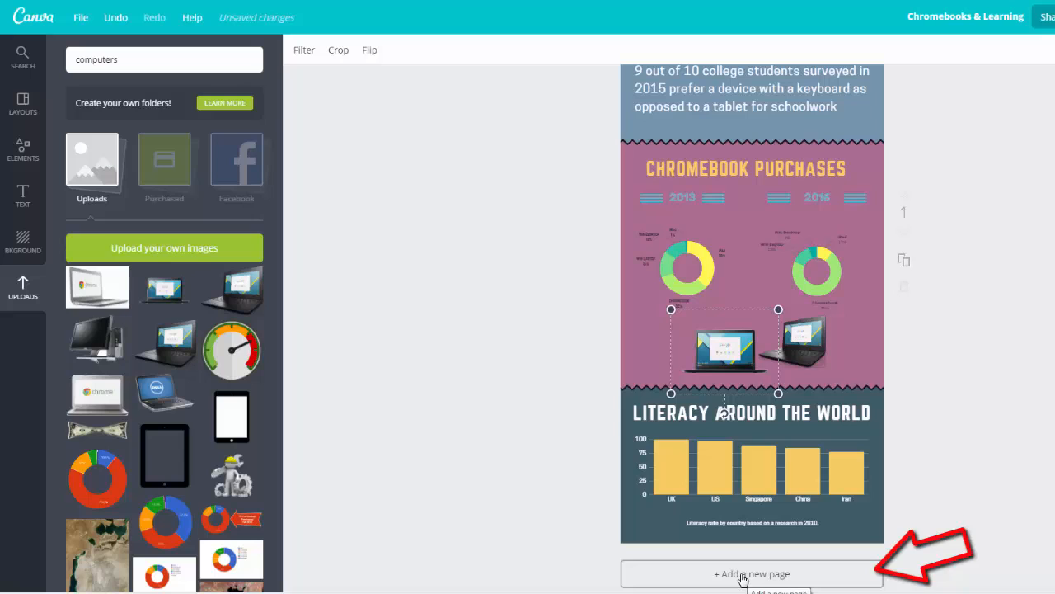
click(752, 573)
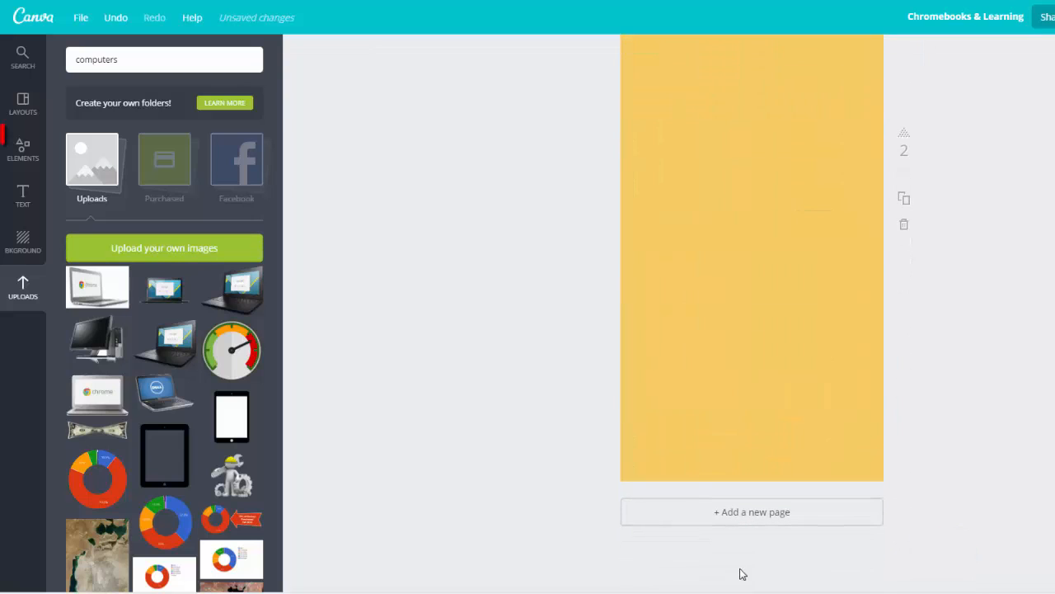
Step: Add the grapes photo and the triple blue line to page 2
click(23, 150)
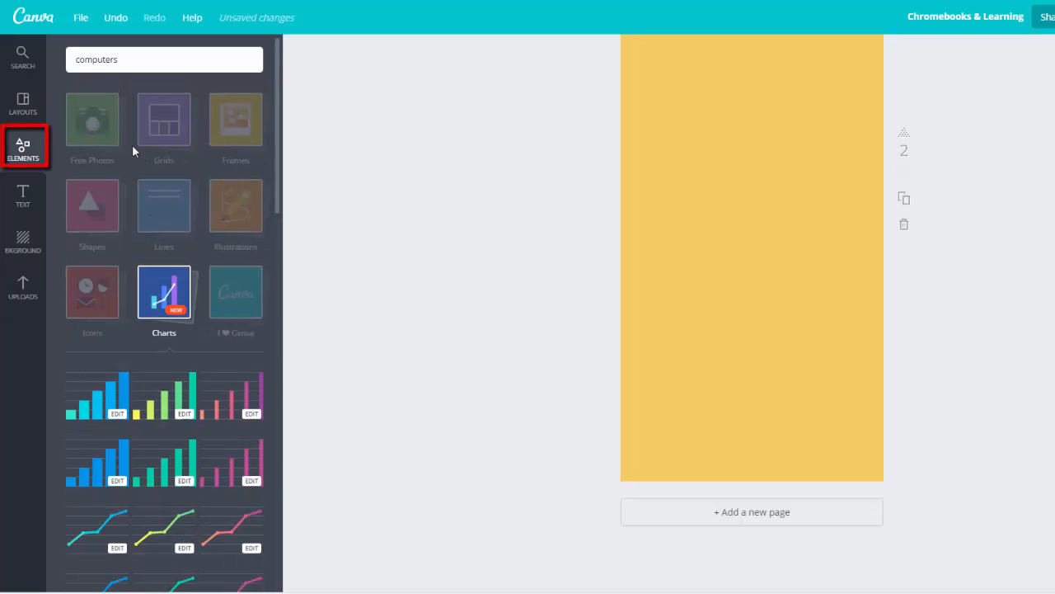
click(92, 120)
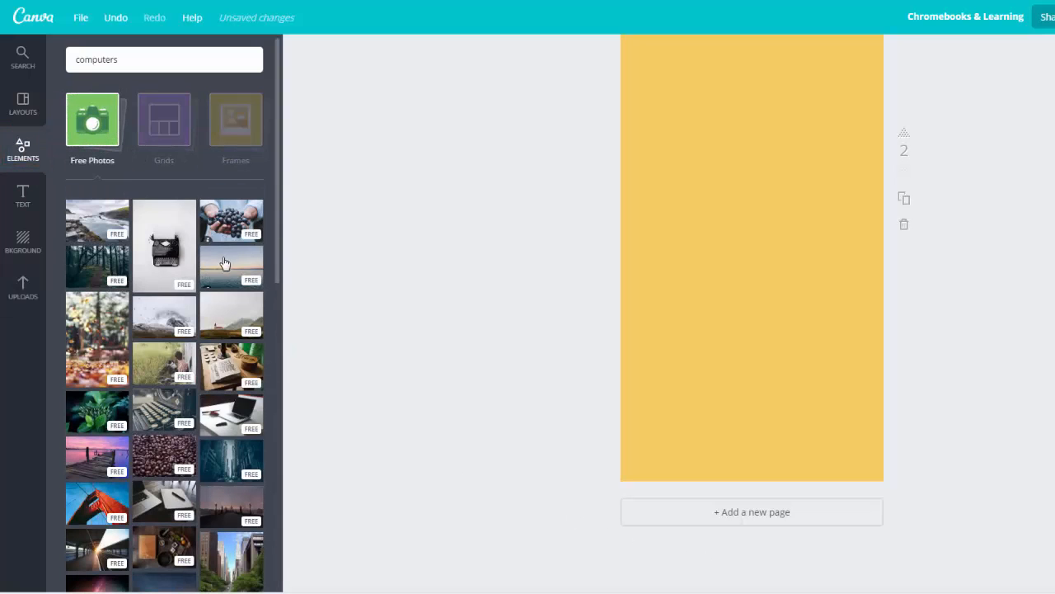
click(231, 221)
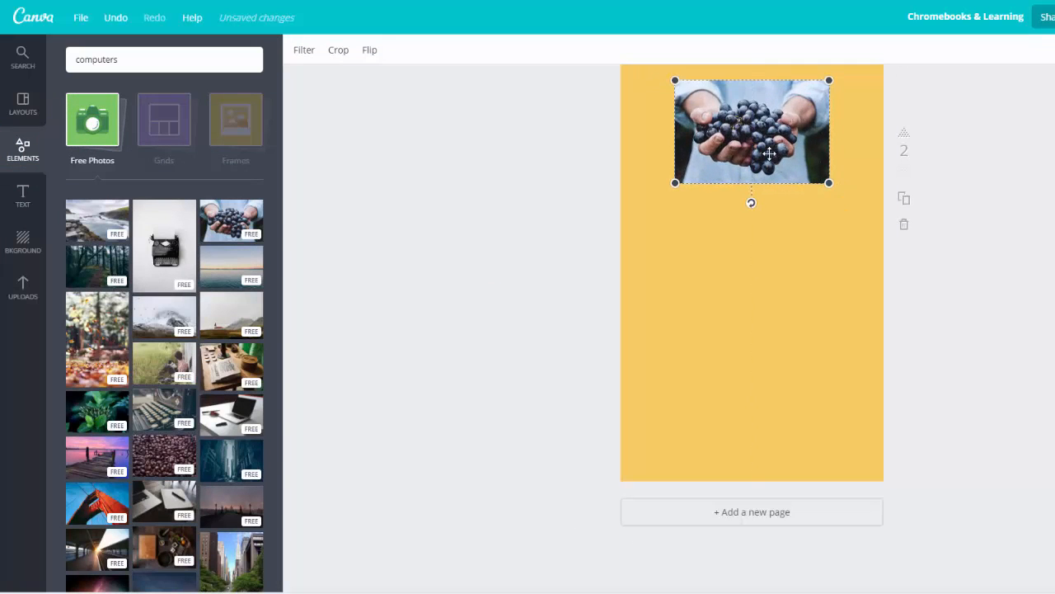
click(23, 149)
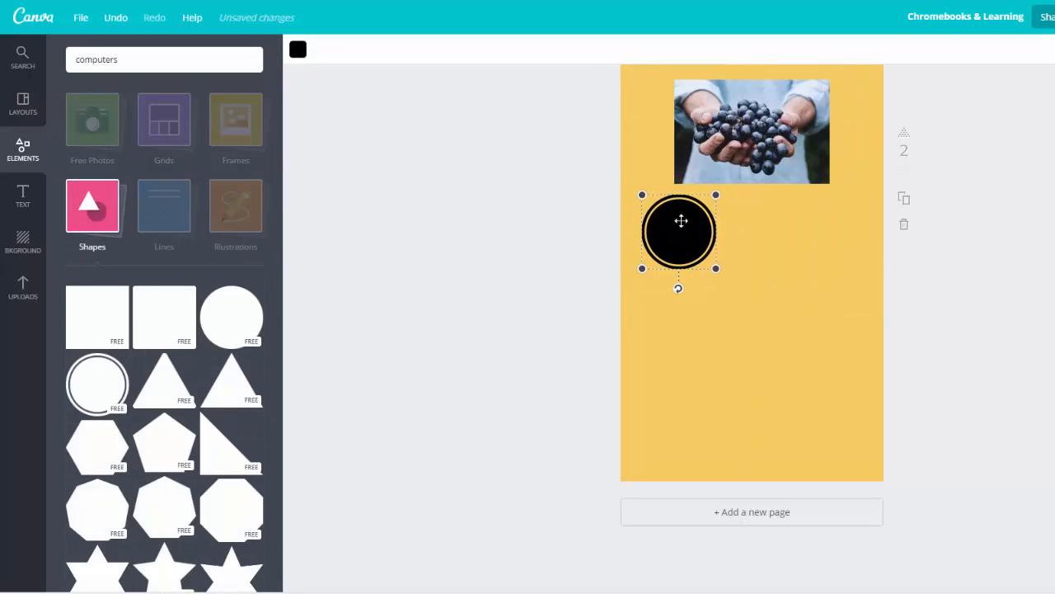
click(164, 206)
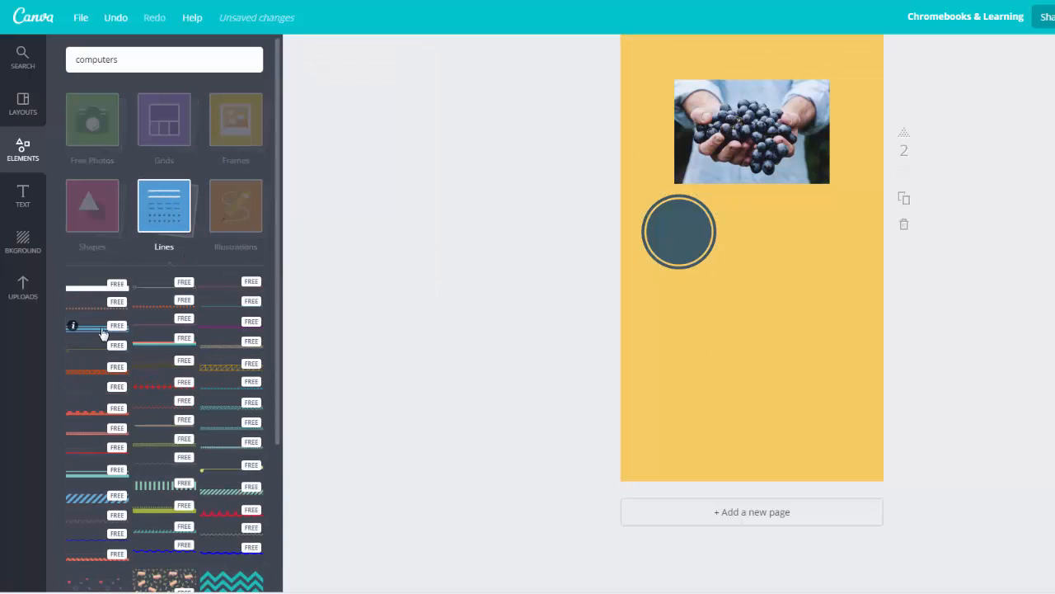
click(89, 331)
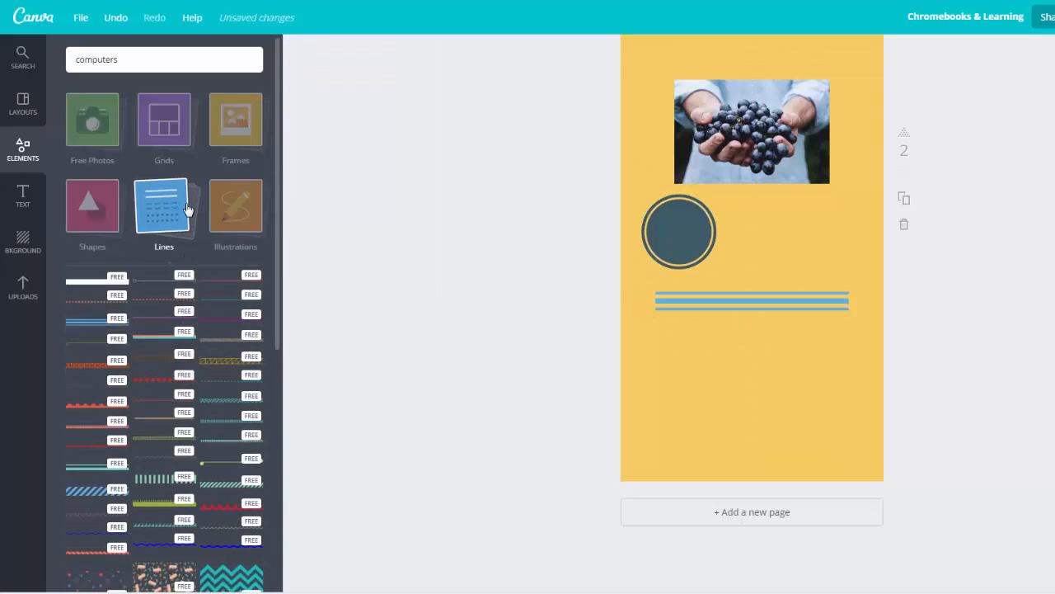
click(235, 206)
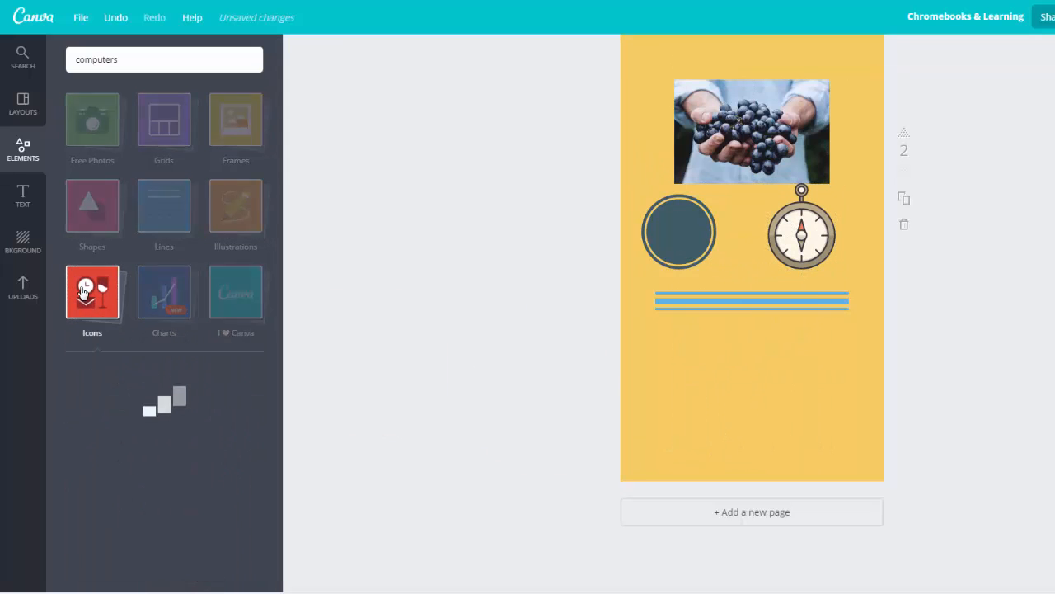
Step: Add a lightbulb icon to page 2 and recolour it grey-blue
click(91, 292)
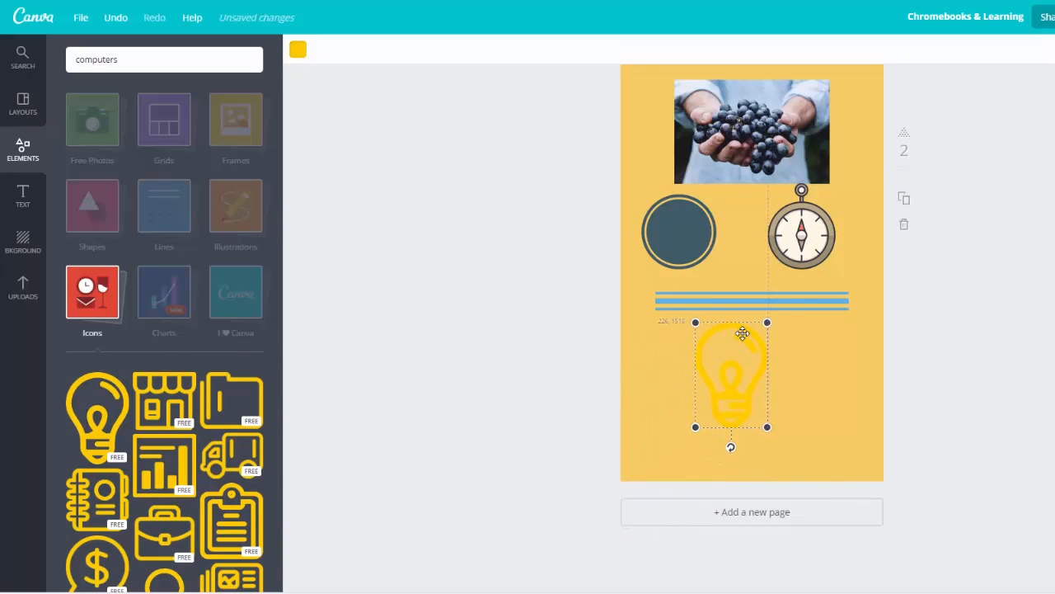
click(296, 49)
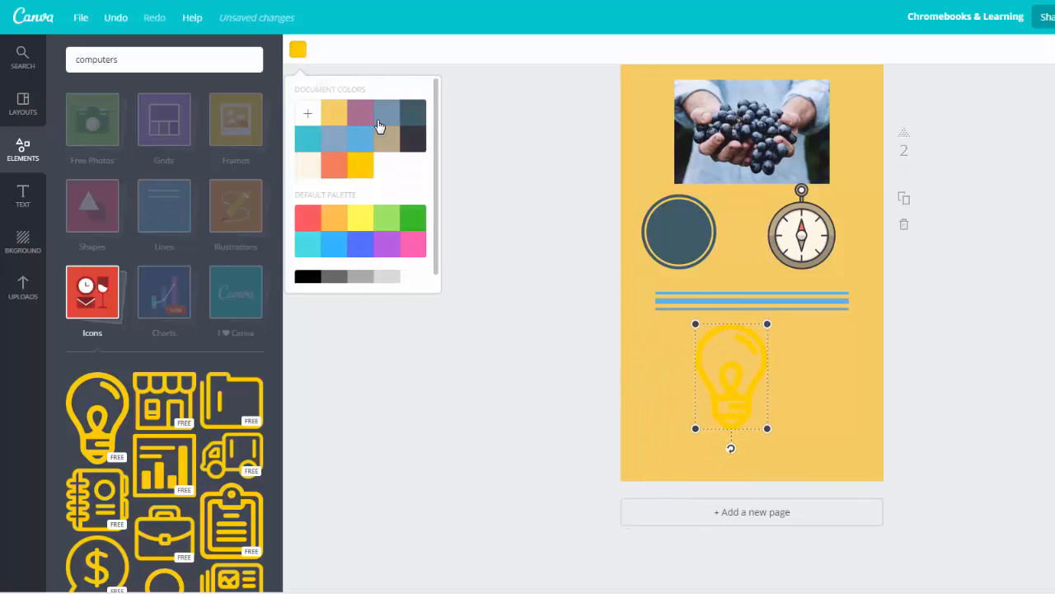
click(377, 113)
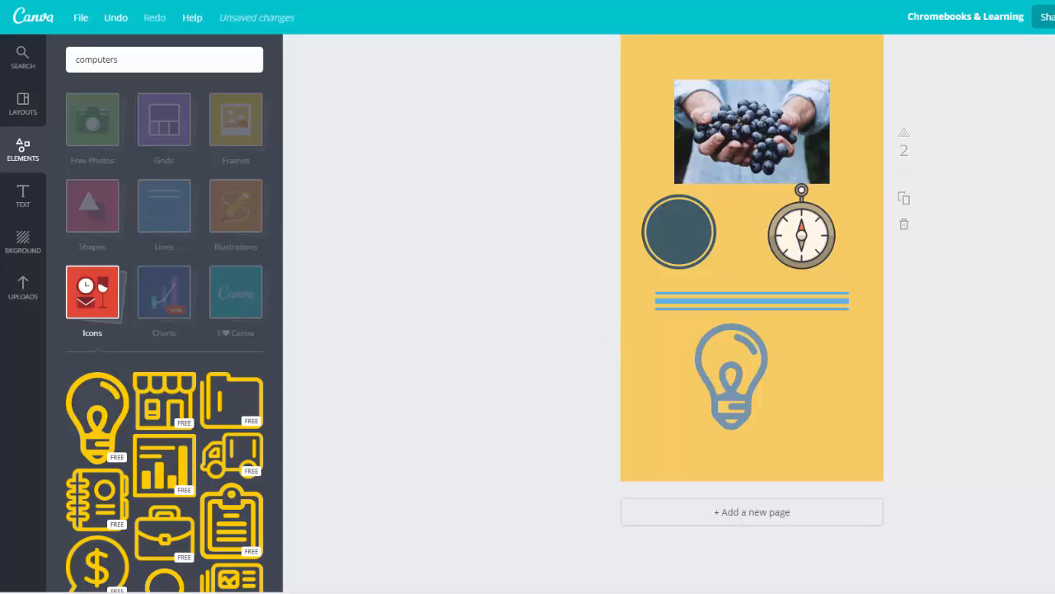
click(163, 120)
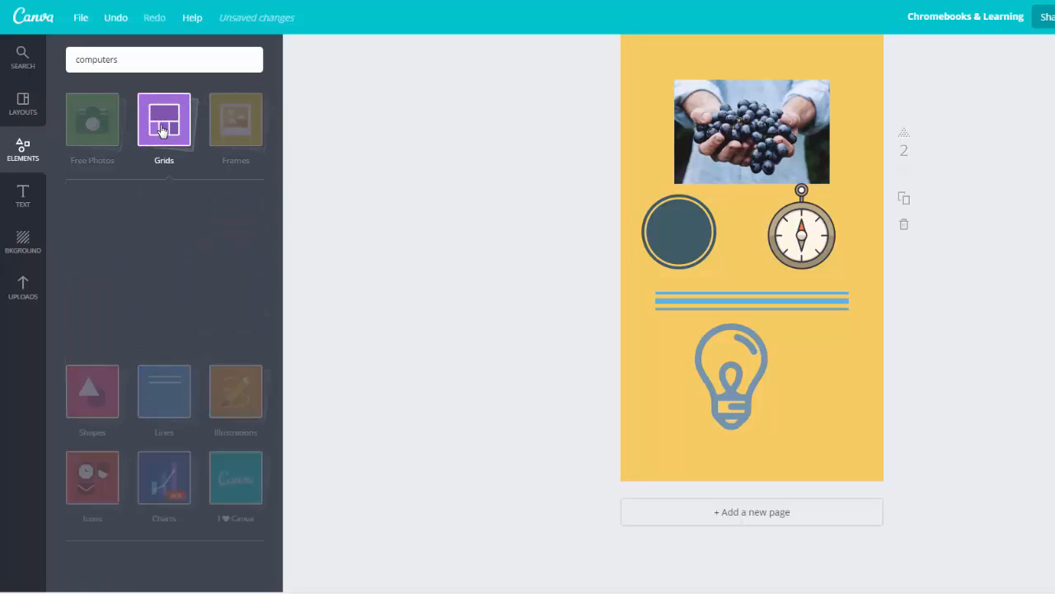
Step: Place a two-column grid with a starry night photo behind page 2's elements
click(163, 119)
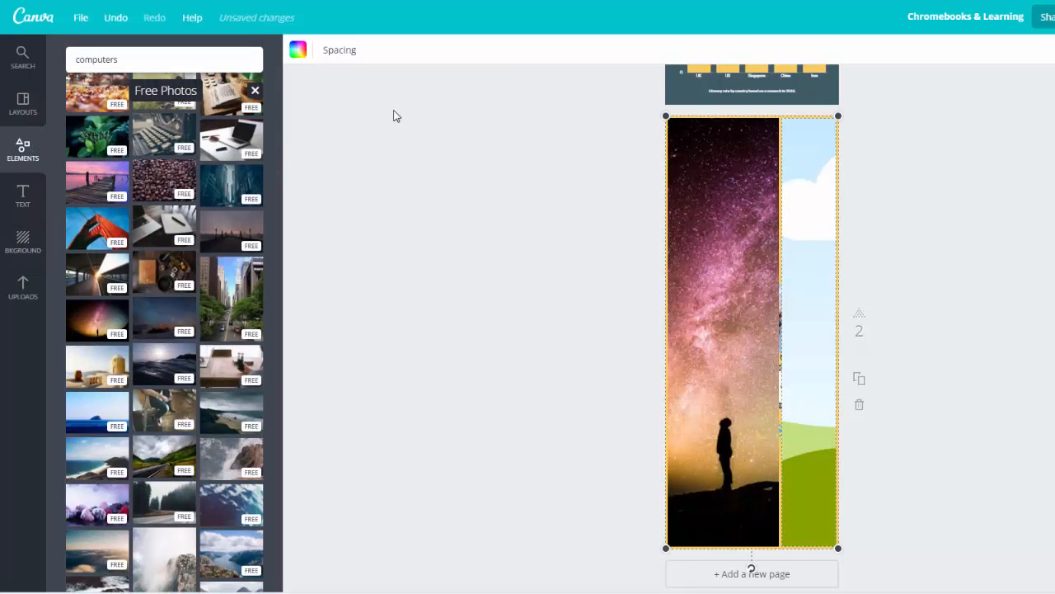
click(299, 49)
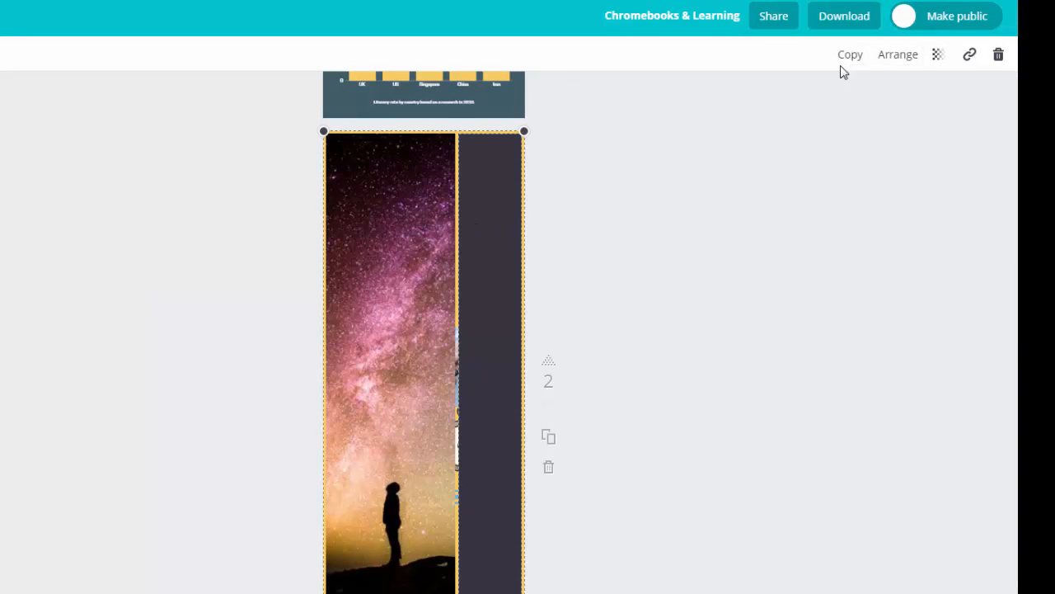
click(897, 55)
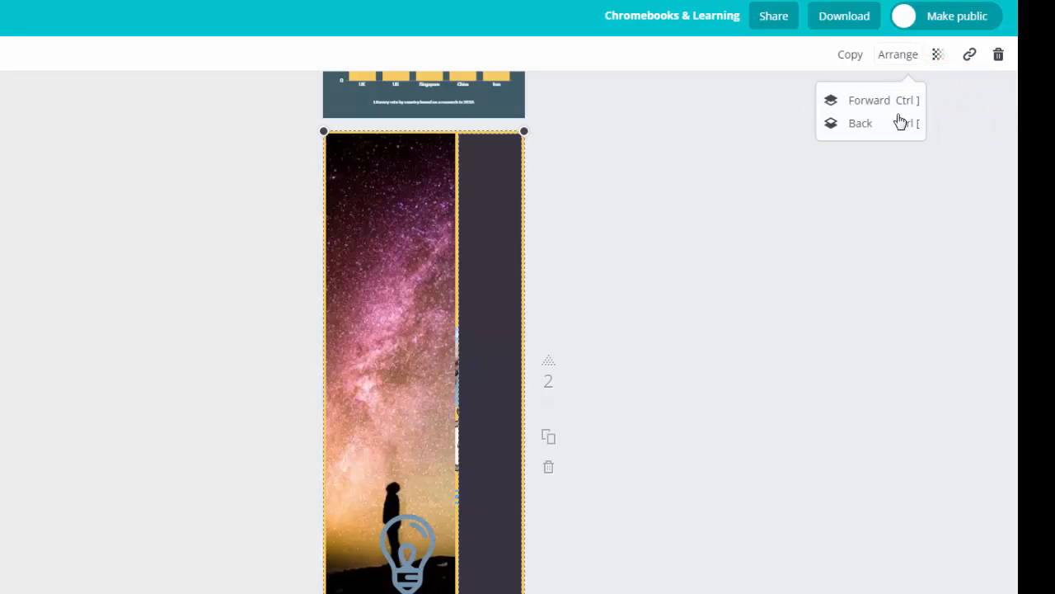
click(860, 123)
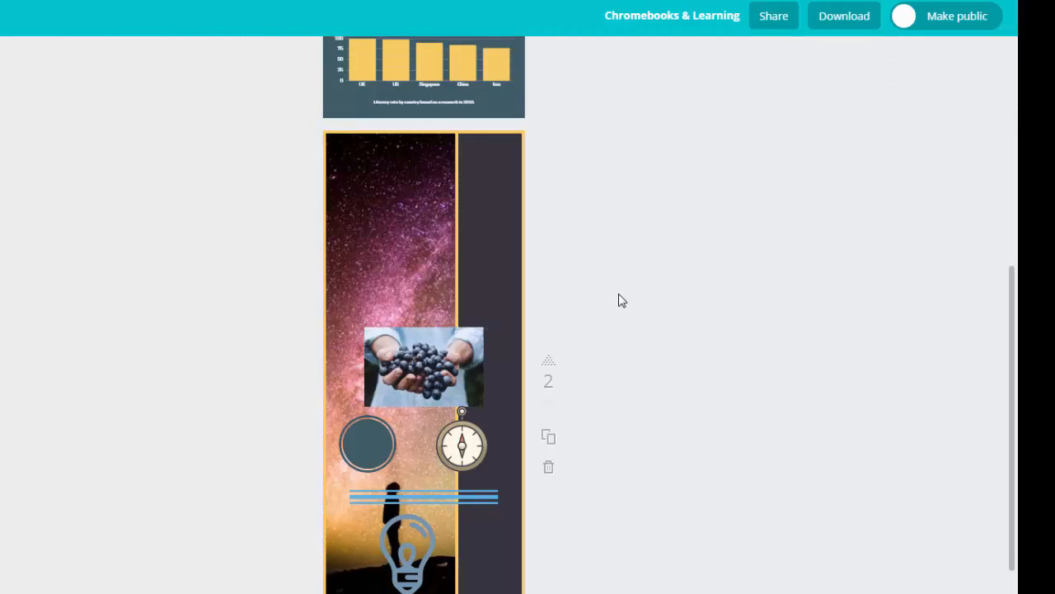
mouse_move(620, 348)
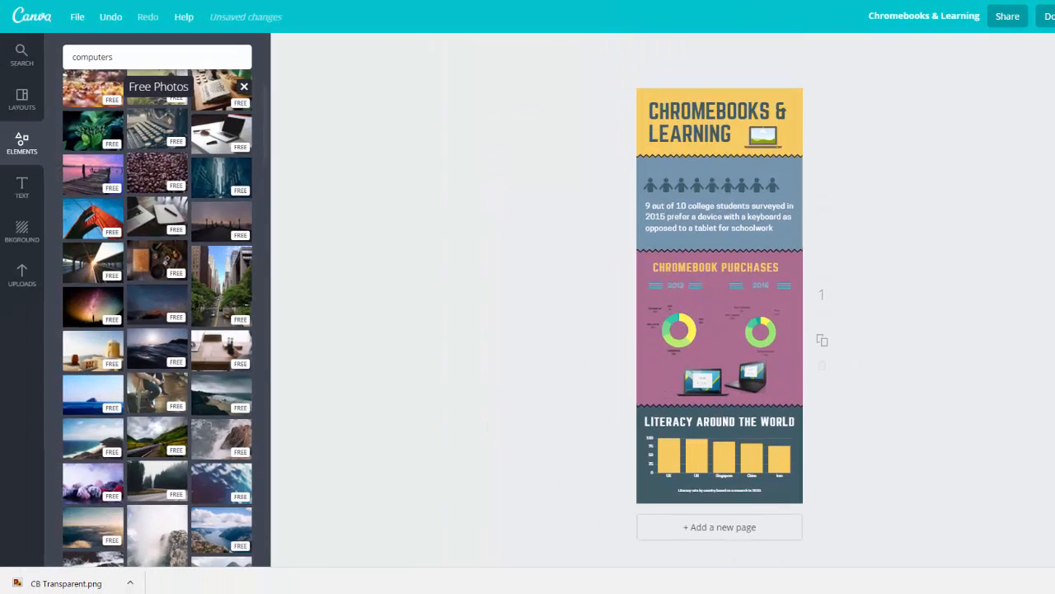
Step: Share the Chromebooks & Learning design by link with view-only access
click(78, 17)
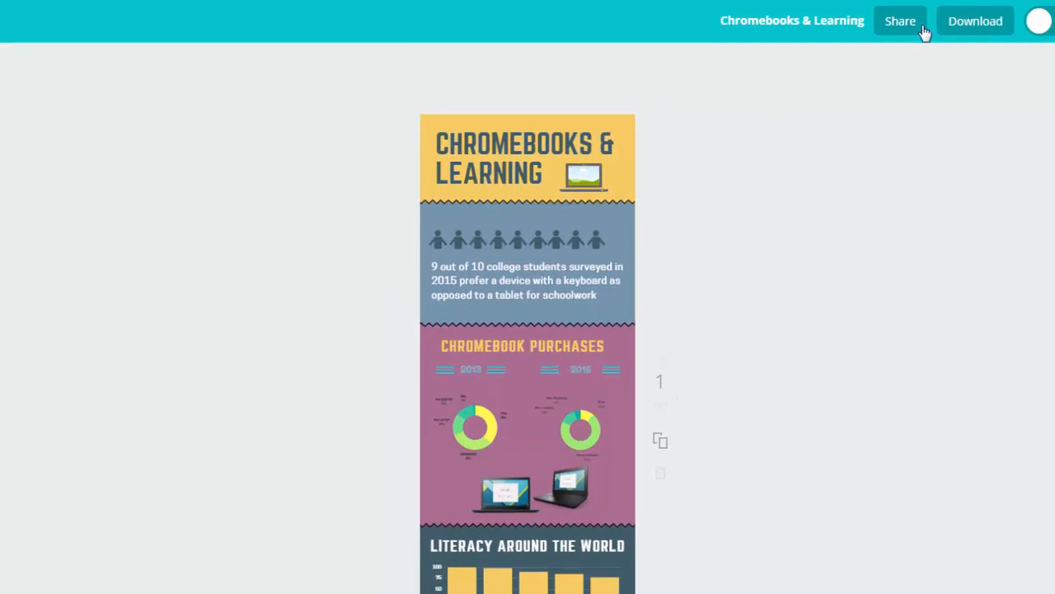
click(901, 19)
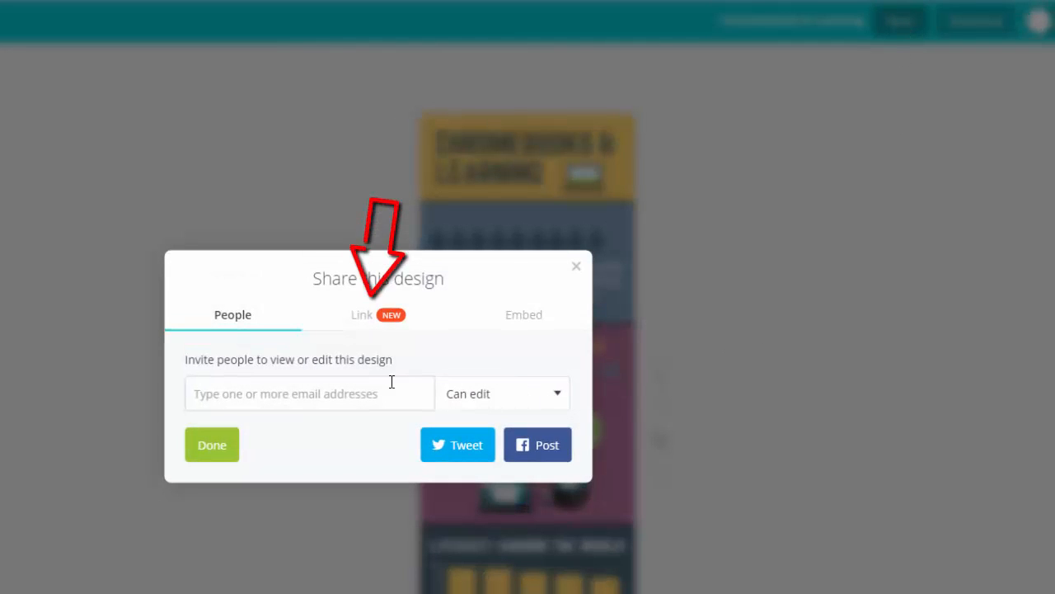
click(360, 314)
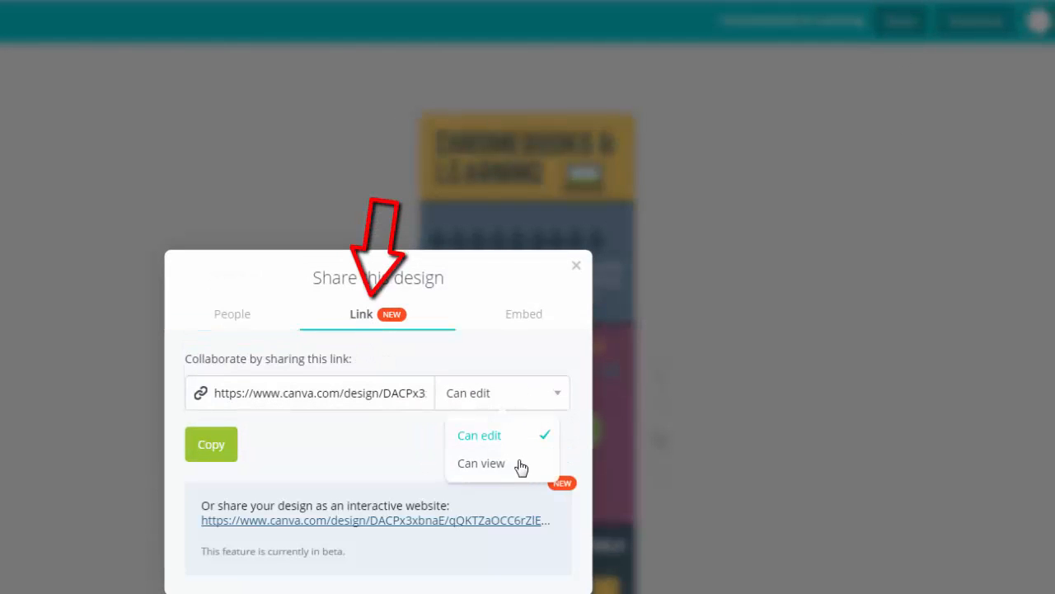
click(481, 463)
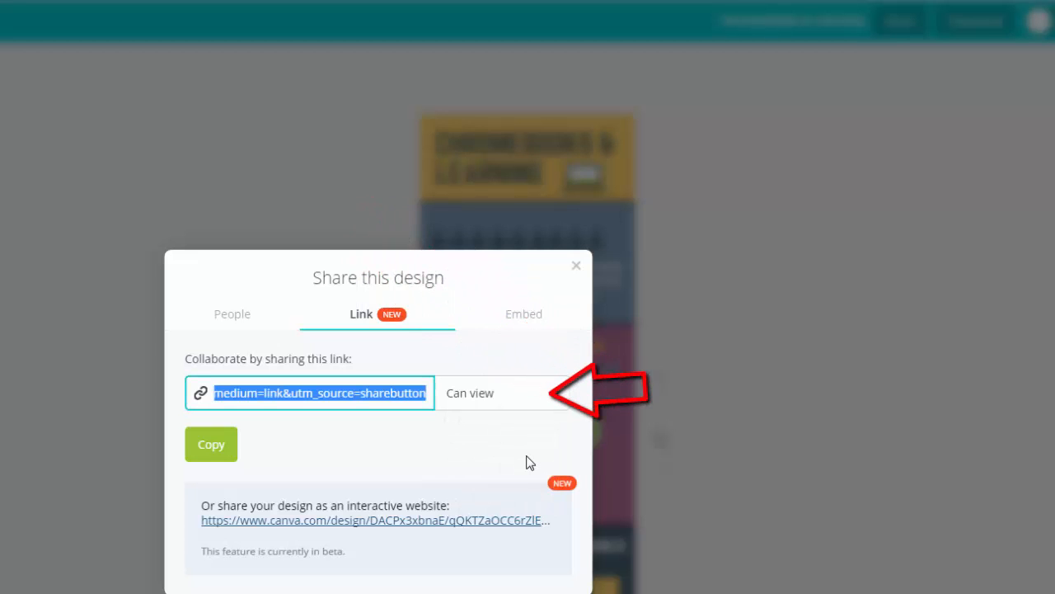
mouse_move(385, 402)
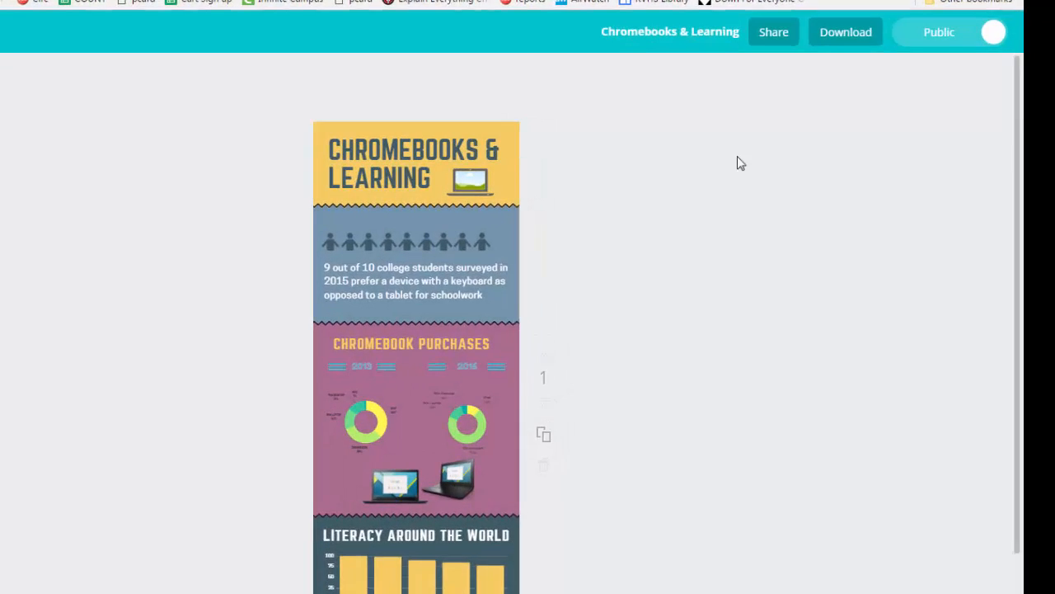
Step: Download the infographic as a PNG and preview the image before closing it
click(845, 32)
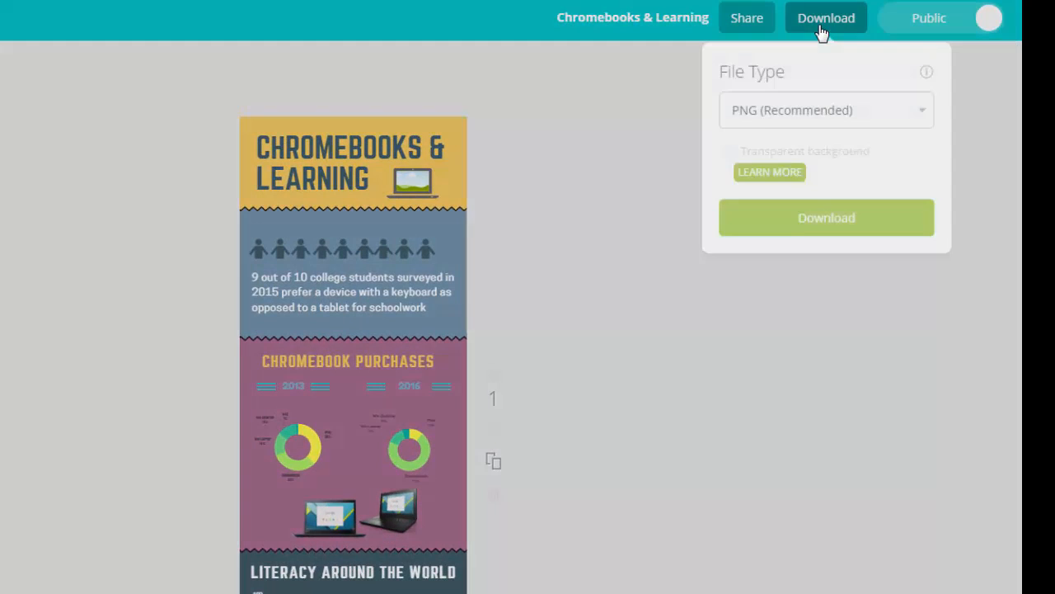
click(826, 217)
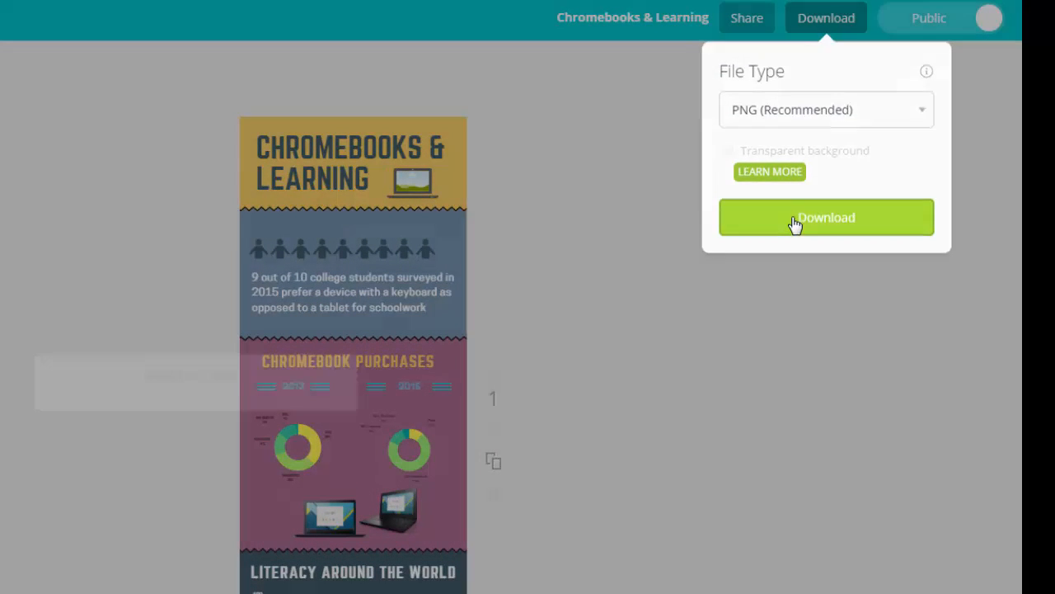
click(826, 216)
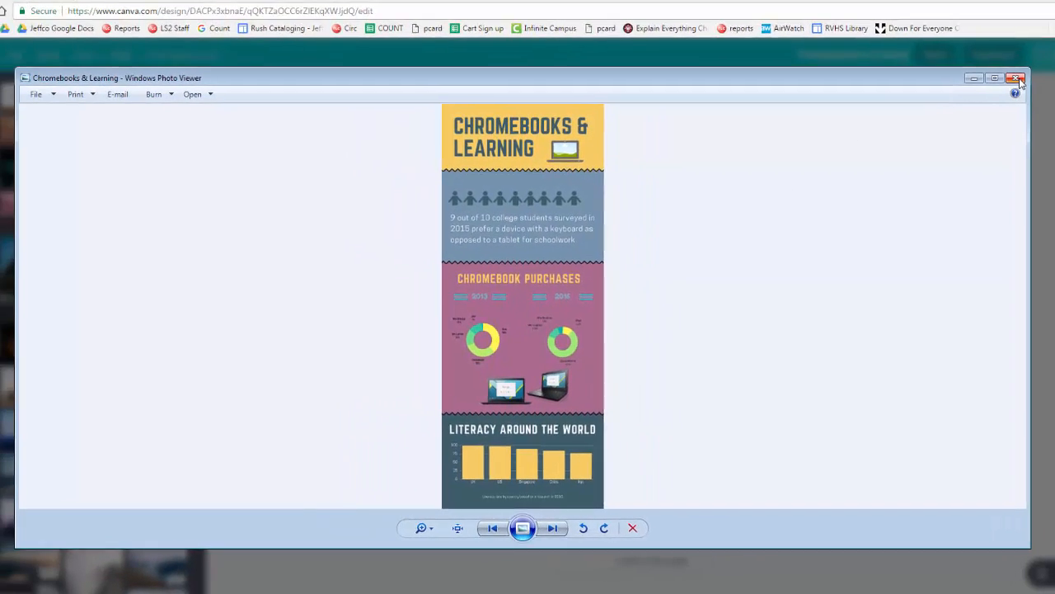
click(1015, 78)
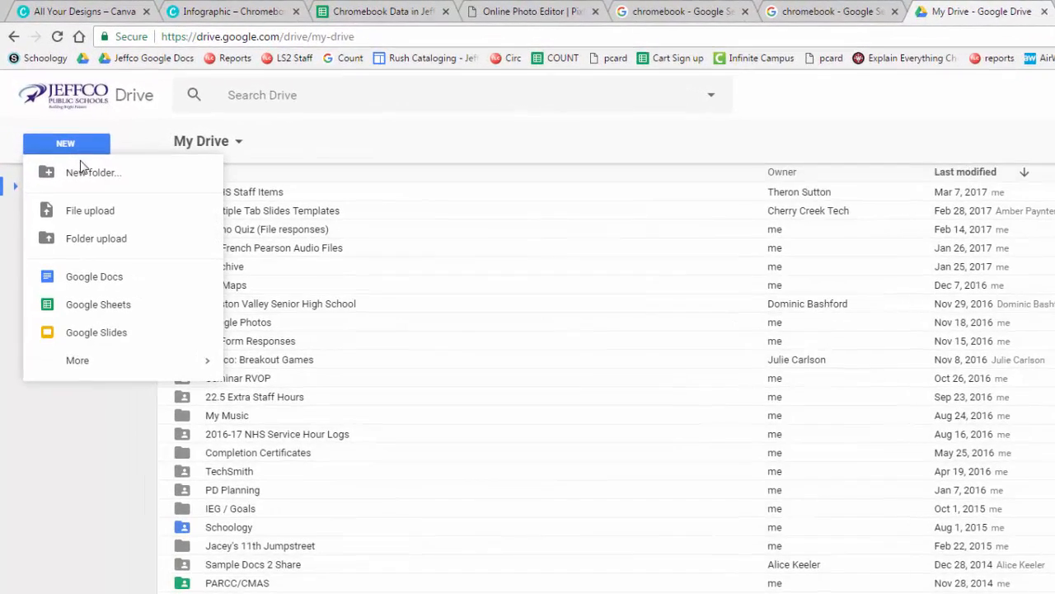
Step: Upload the PNG to Drive and set its sharing to anyone with the link
click(89, 210)
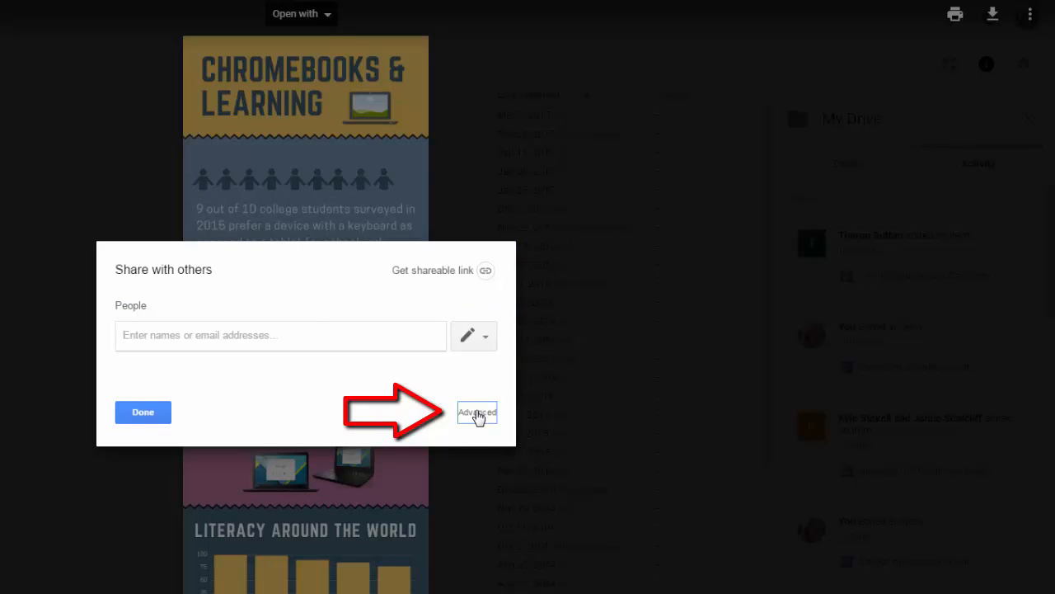
click(477, 412)
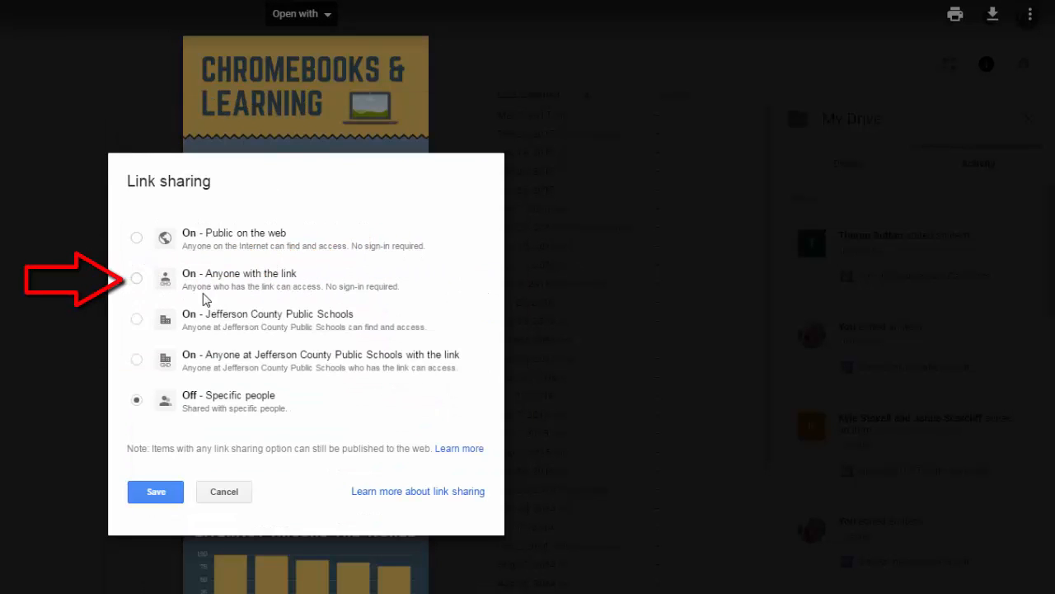
click(136, 278)
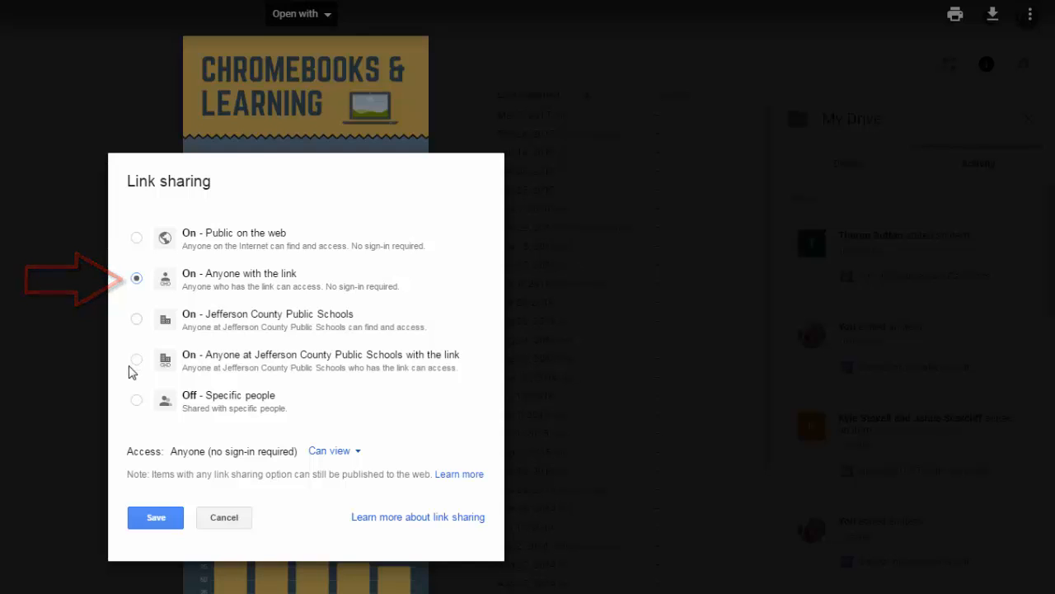
click(155, 517)
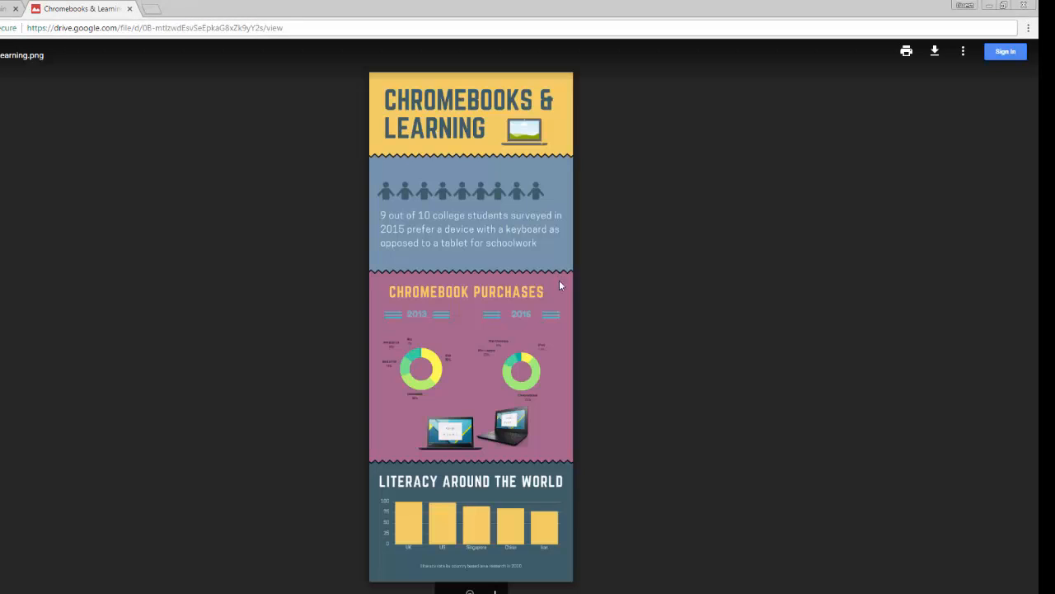
mouse_move(718, 327)
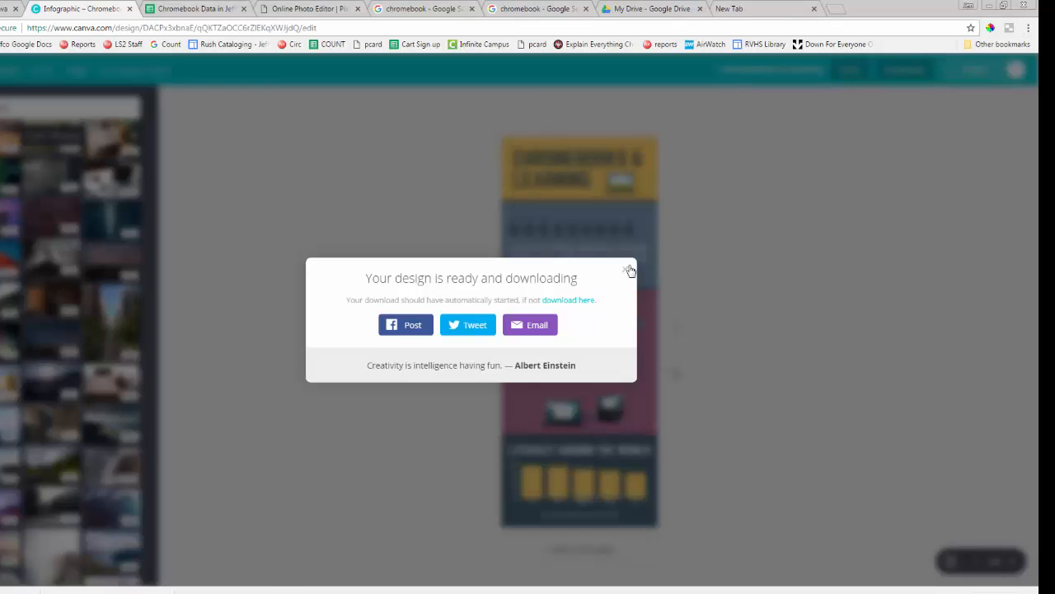
click(630, 270)
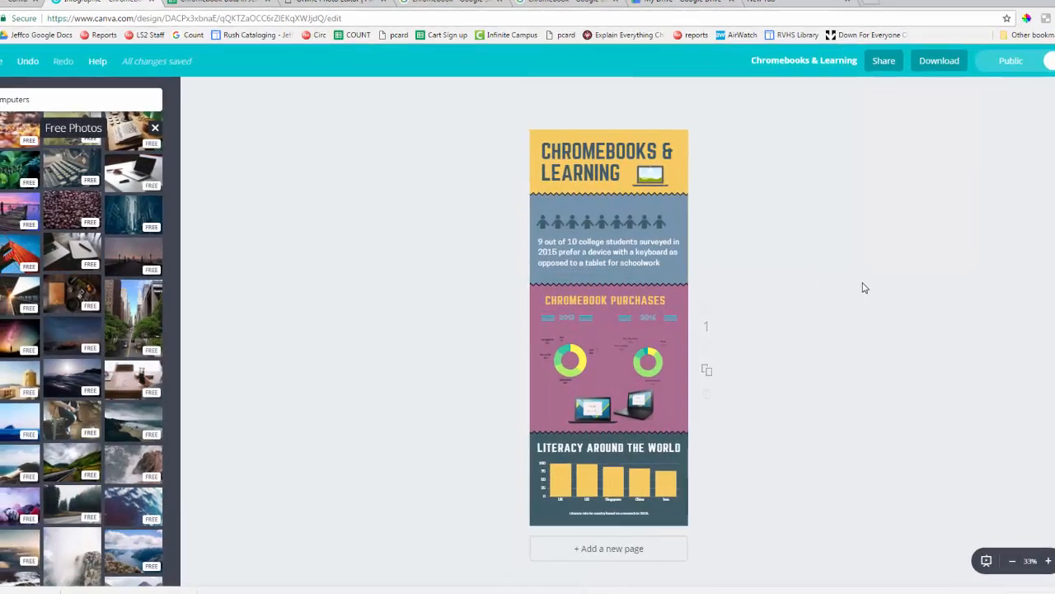